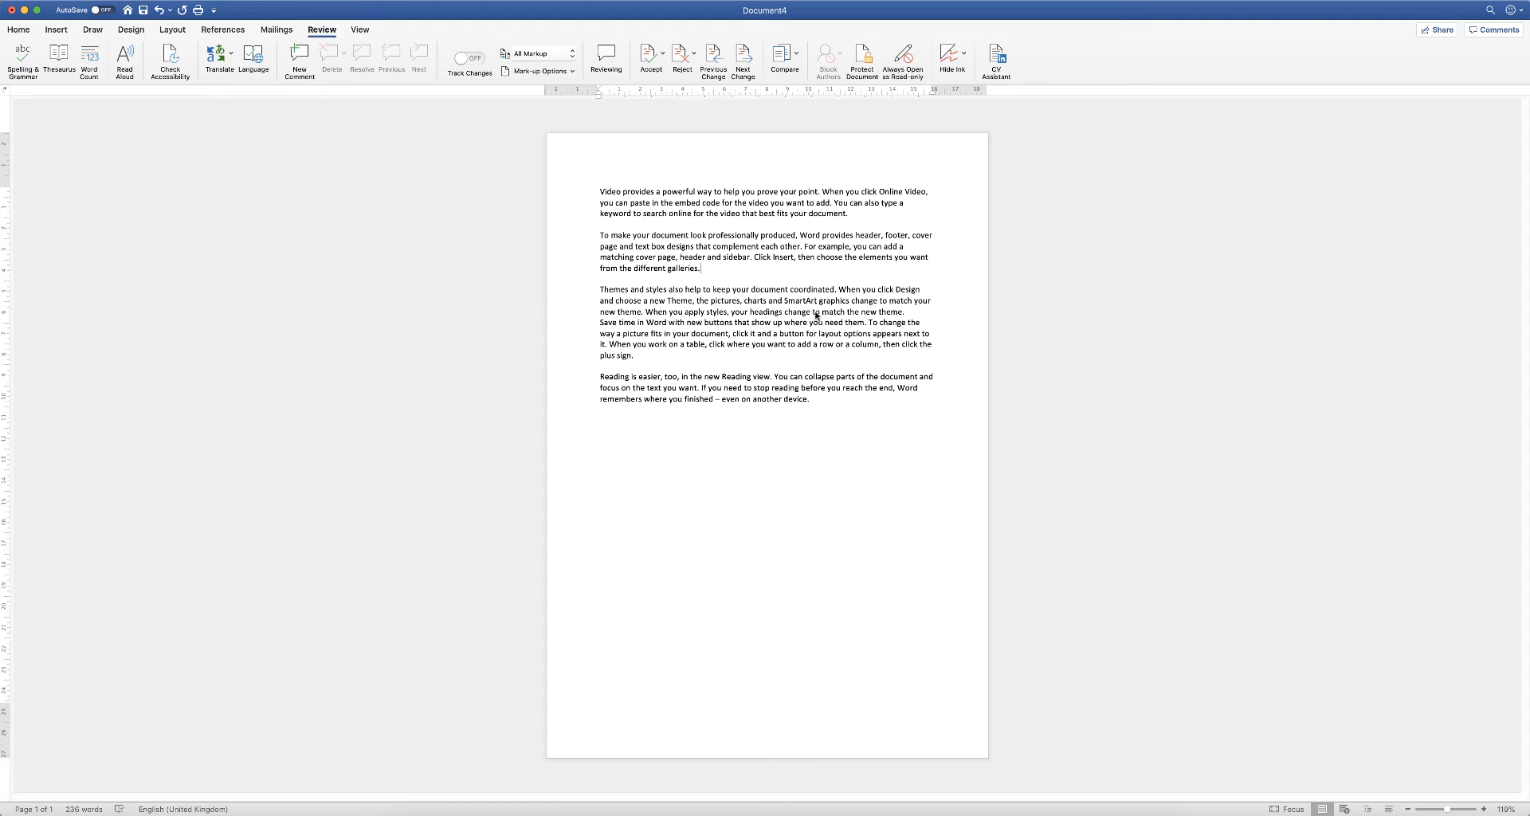
{"action": "mouse_move", "coordinate": [689, 213]}
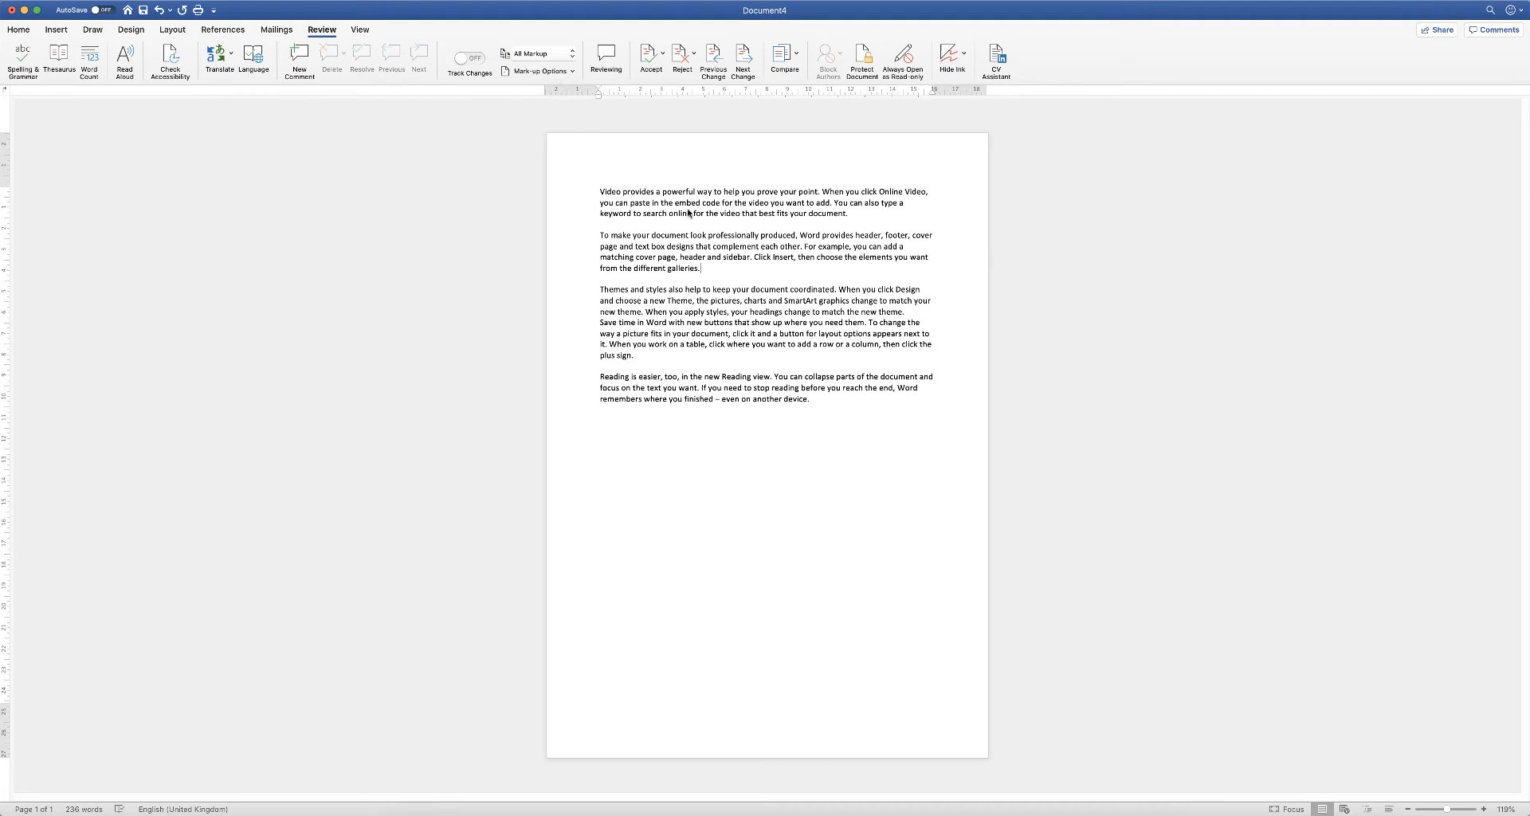
{"action": "mouse_move", "coordinate": [768, 241]}
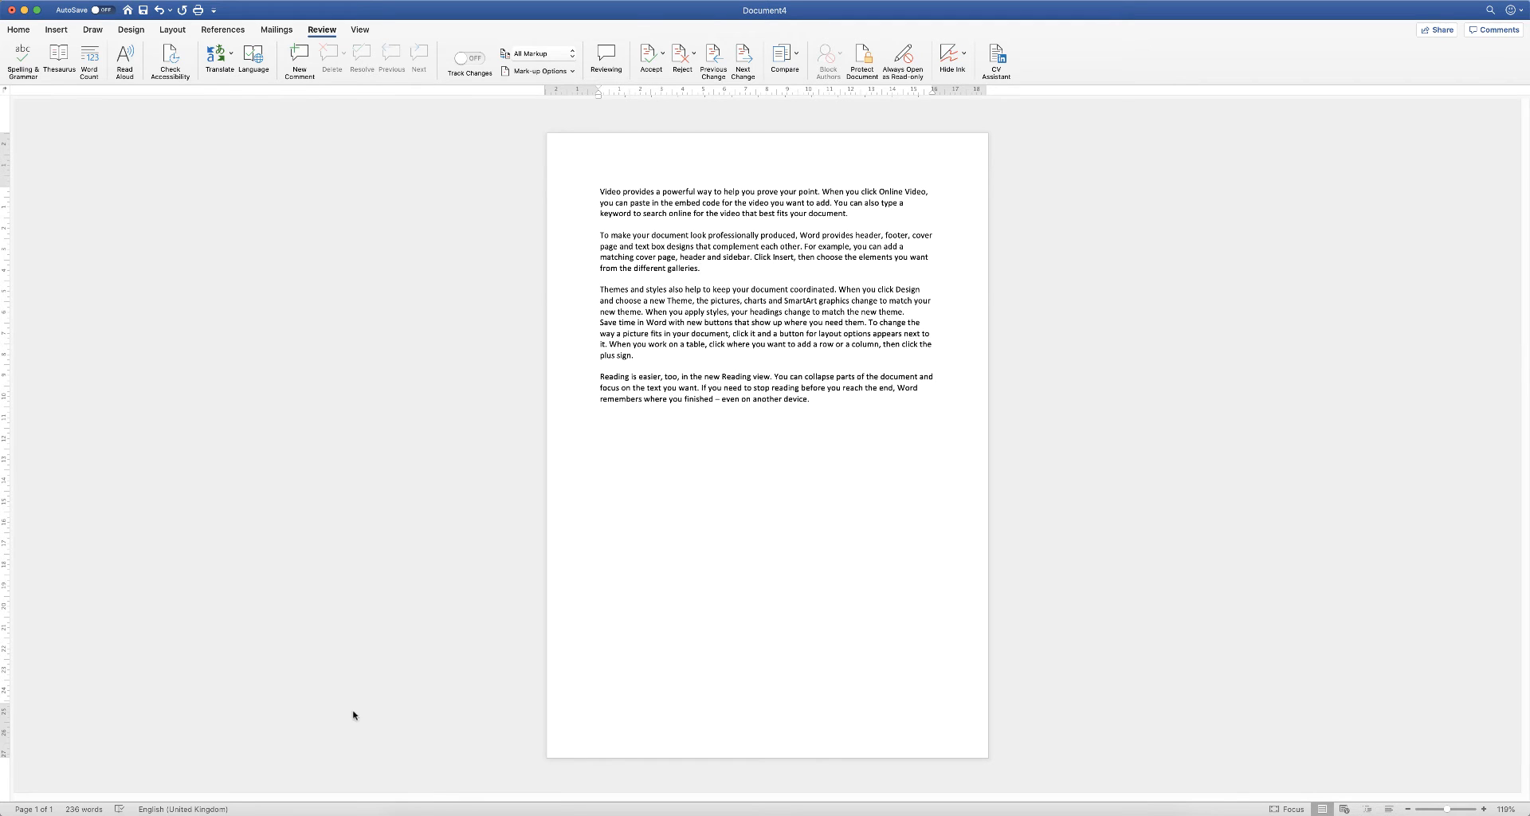
Step: Toggle the Word Count display on the status bar off and back on, showing 236 words
{"action": "left_click", "coordinate": [701, 267]}
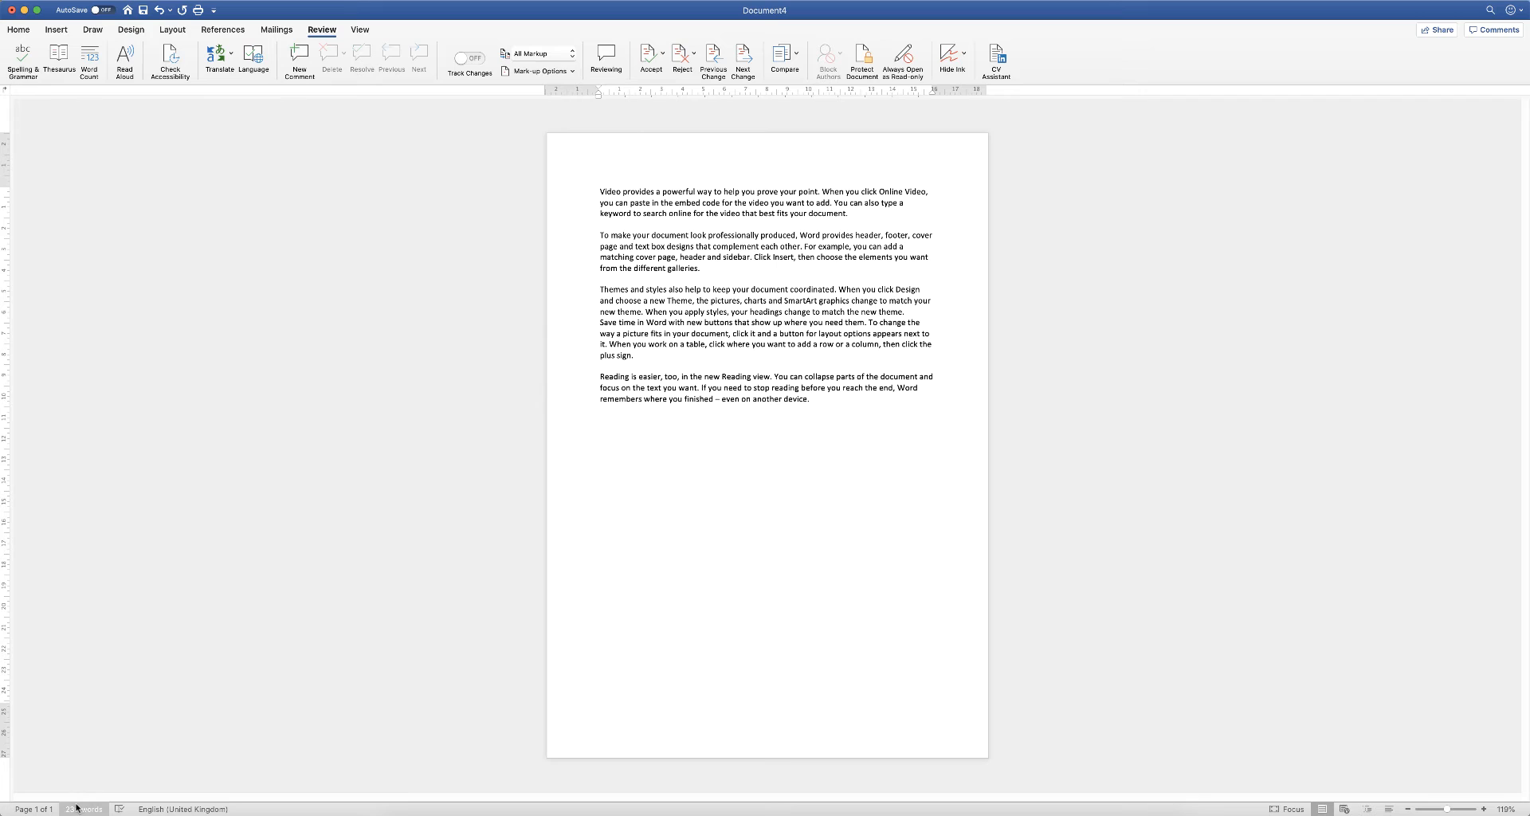
{"action": "left_click", "coordinate": [701, 267]}
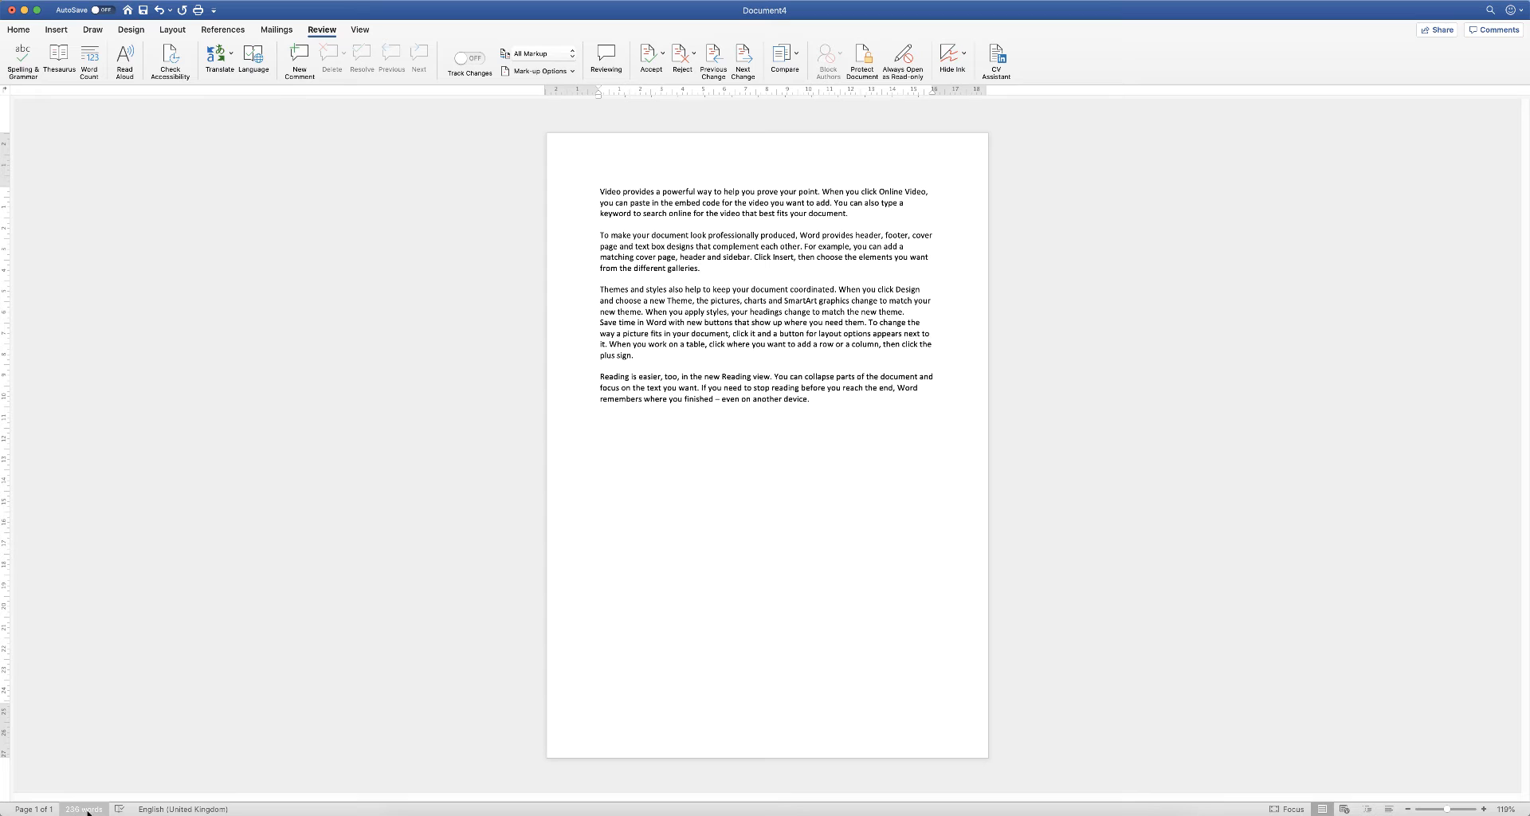
{"action": "left_click", "coordinate": [701, 267]}
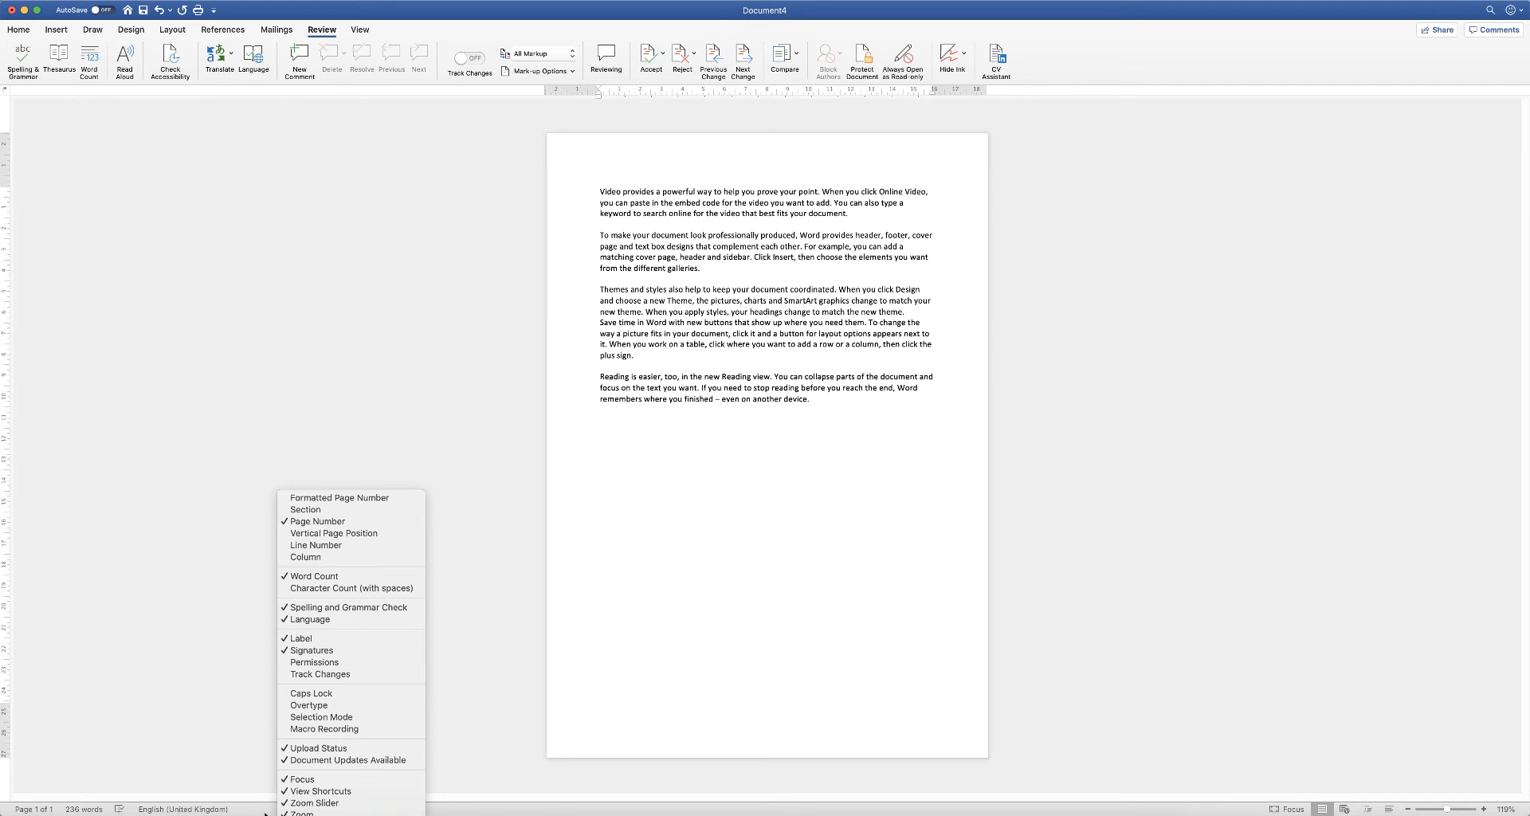
{"action": "mouse_move", "coordinate": [314, 802]}
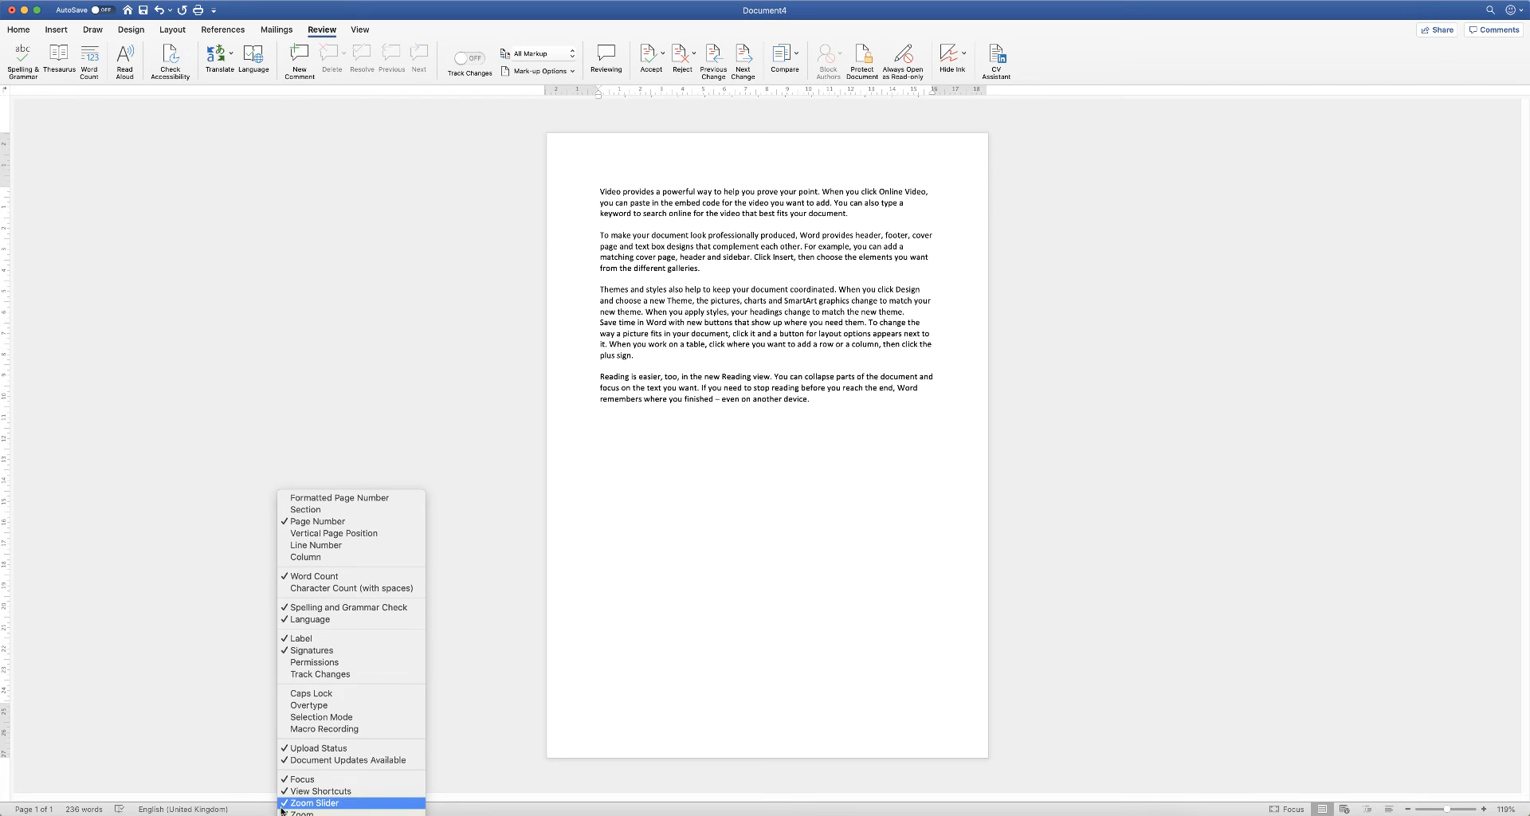
{"action": "mouse_move", "coordinate": [351, 588]}
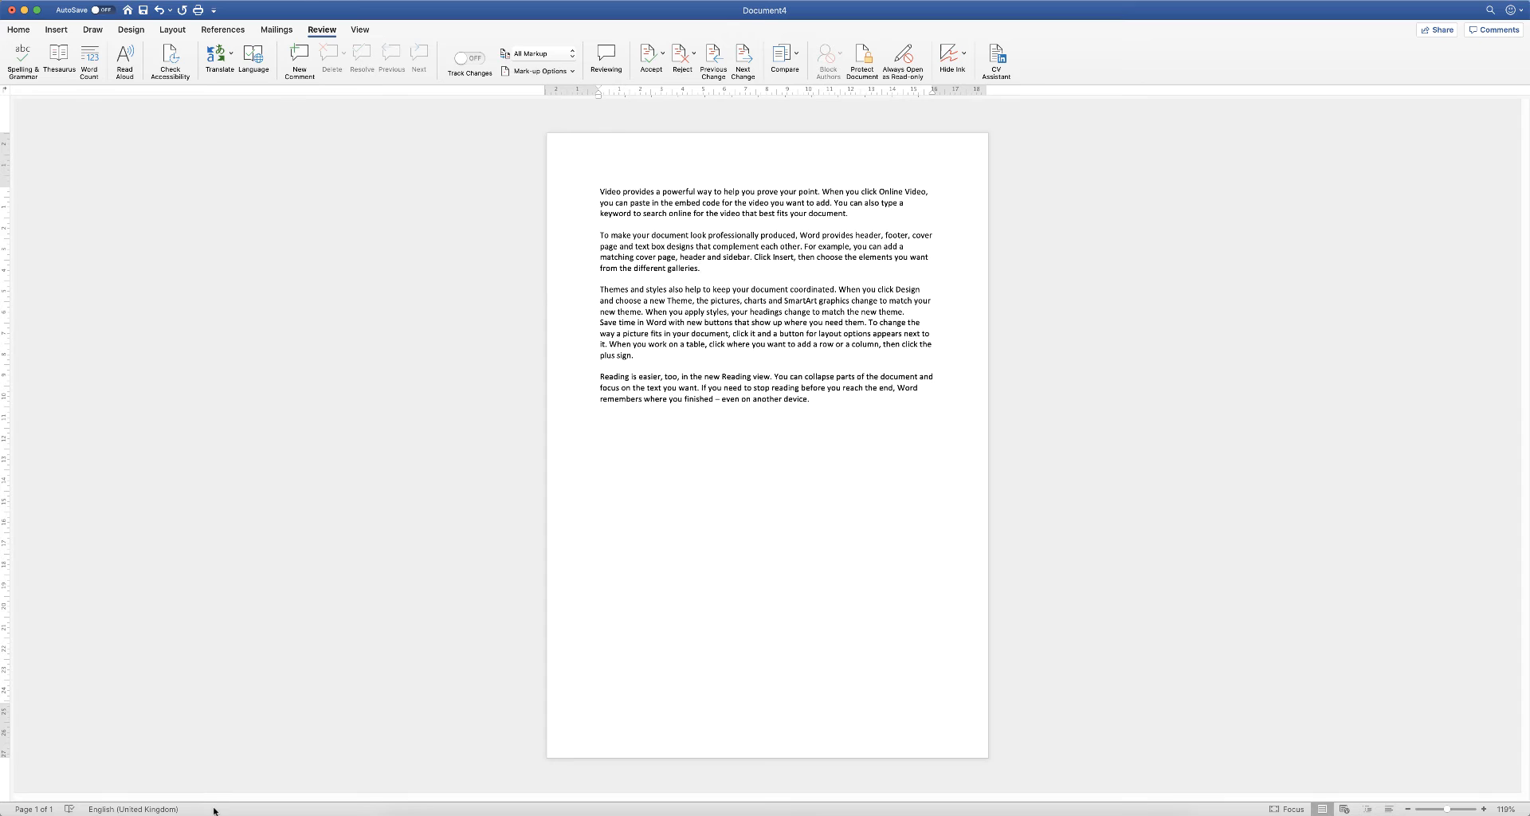
{"action": "right_click", "coordinate": [132, 808]}
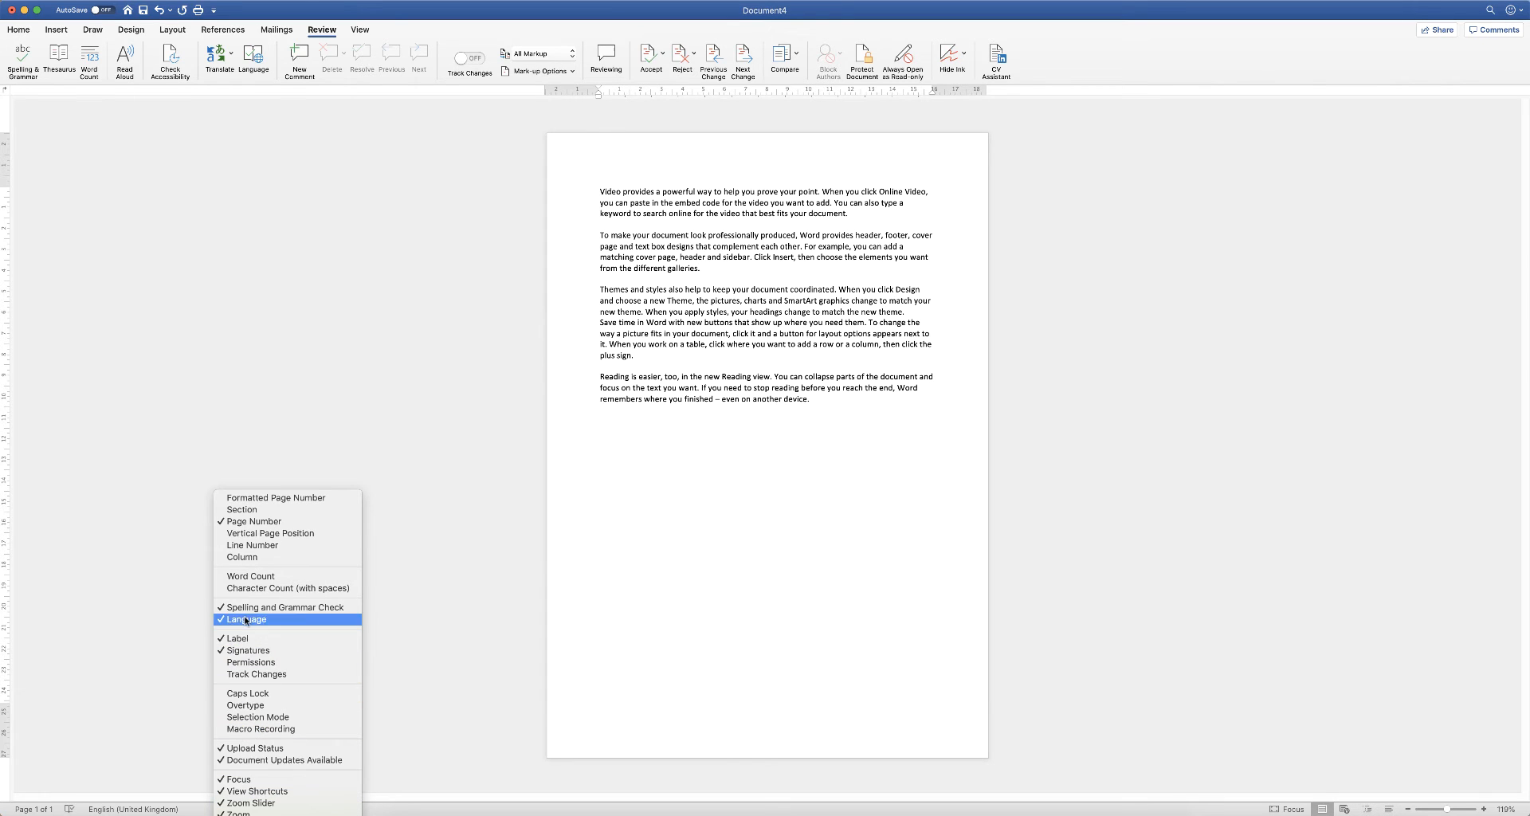
{"action": "mouse_move", "coordinate": [250, 575]}
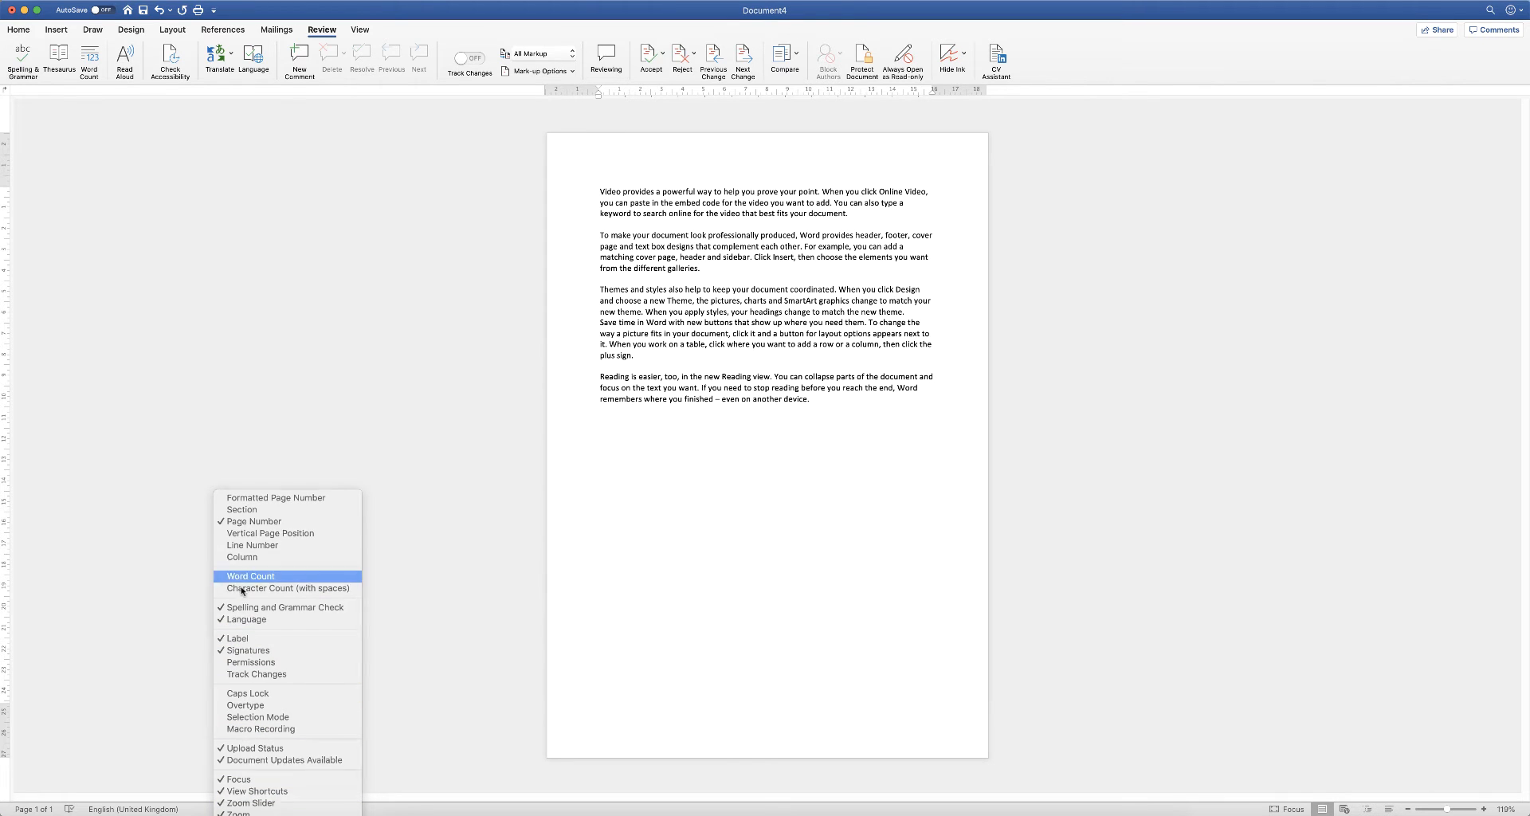
{"action": "left_click", "coordinate": [250, 576]}
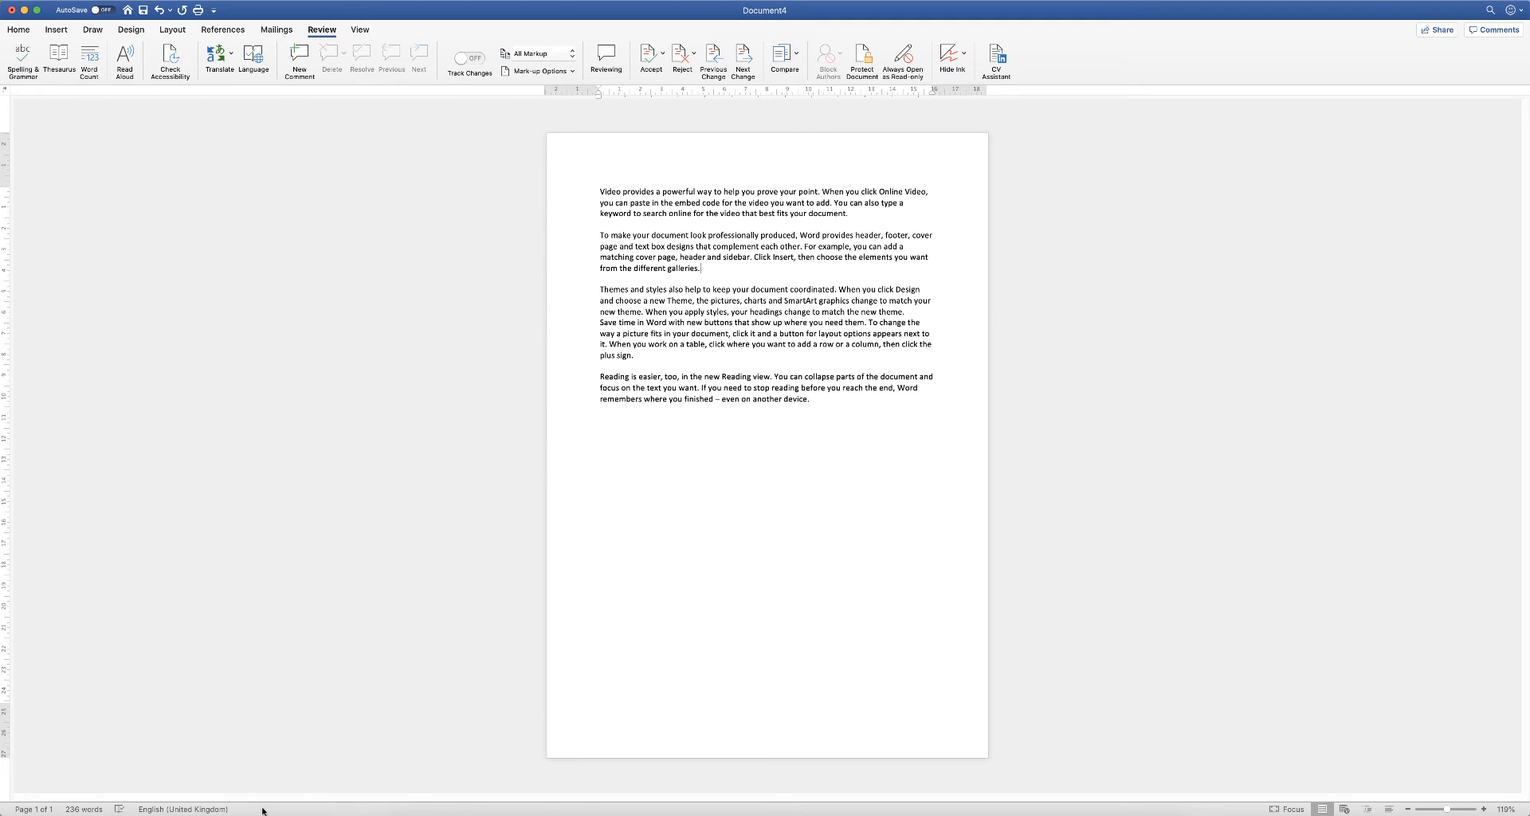
Step: Add the Character Count (with spaces) to the status bar, showing 1,290 characters
{"action": "right_click", "coordinate": [261, 809]}
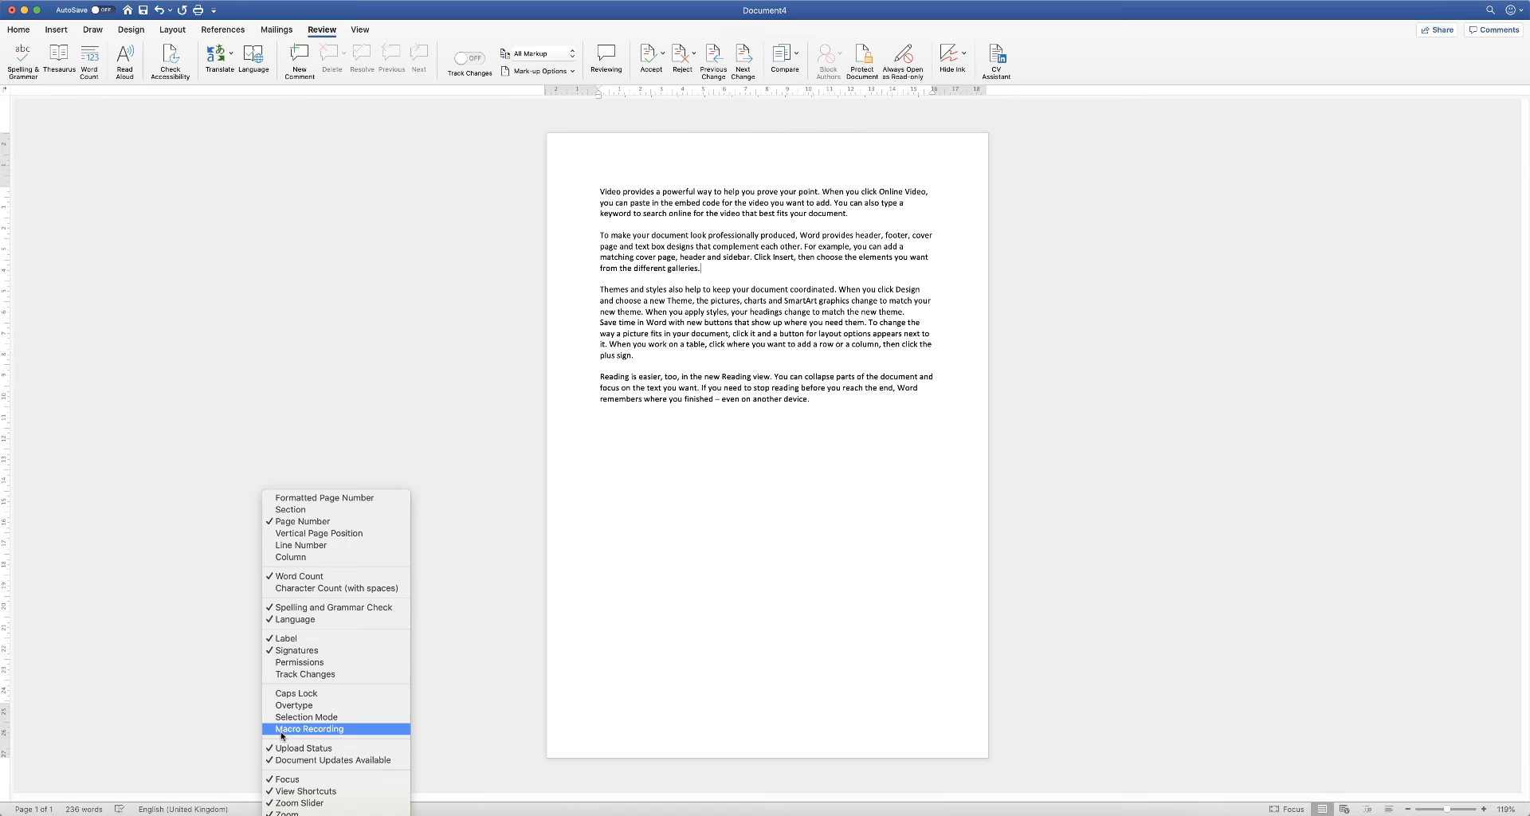
{"action": "mouse_move", "coordinate": [295, 618]}
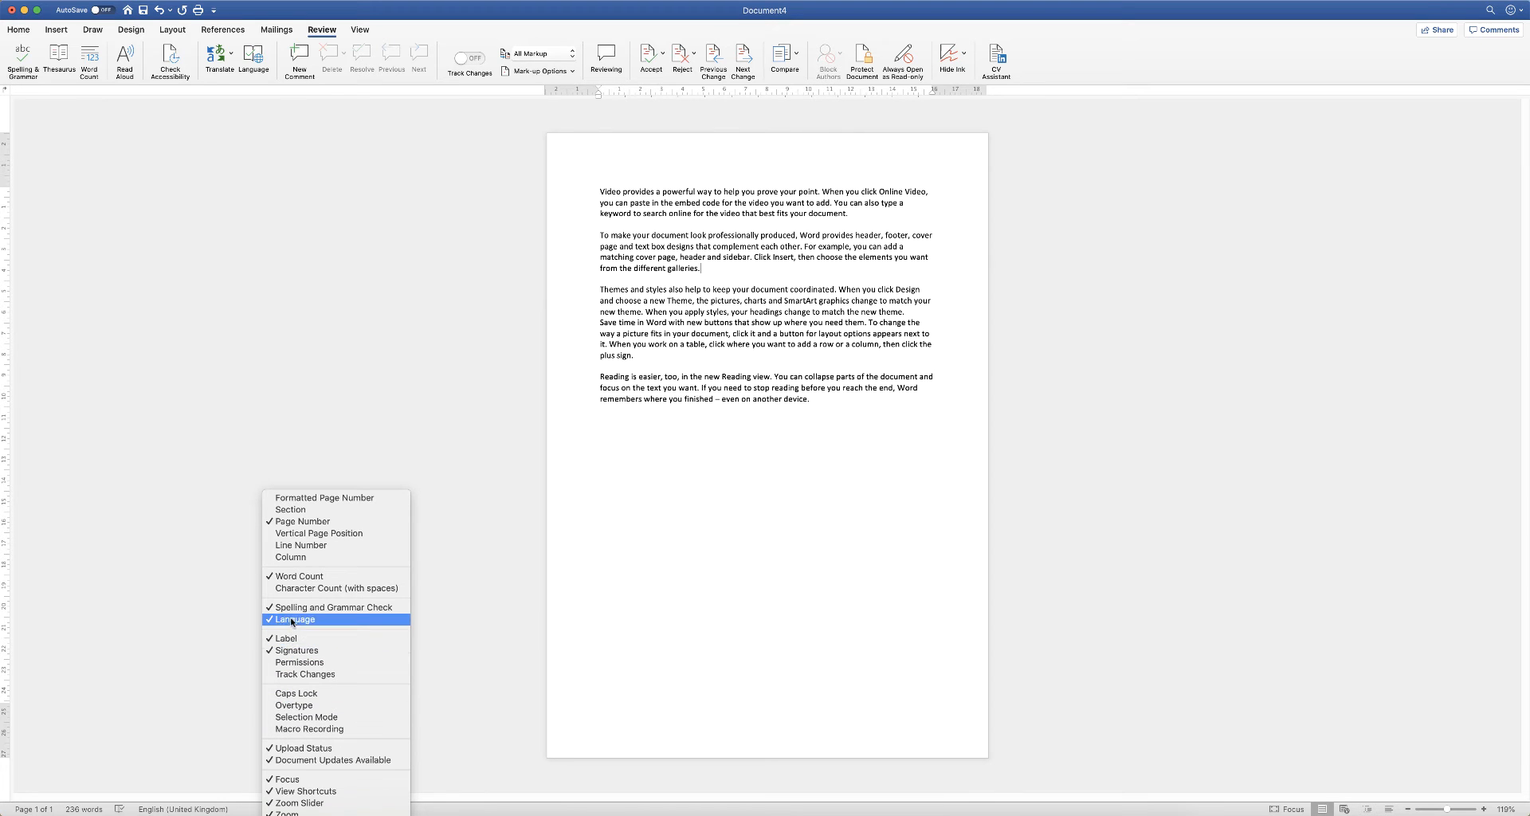
{"action": "mouse_move", "coordinate": [336, 588]}
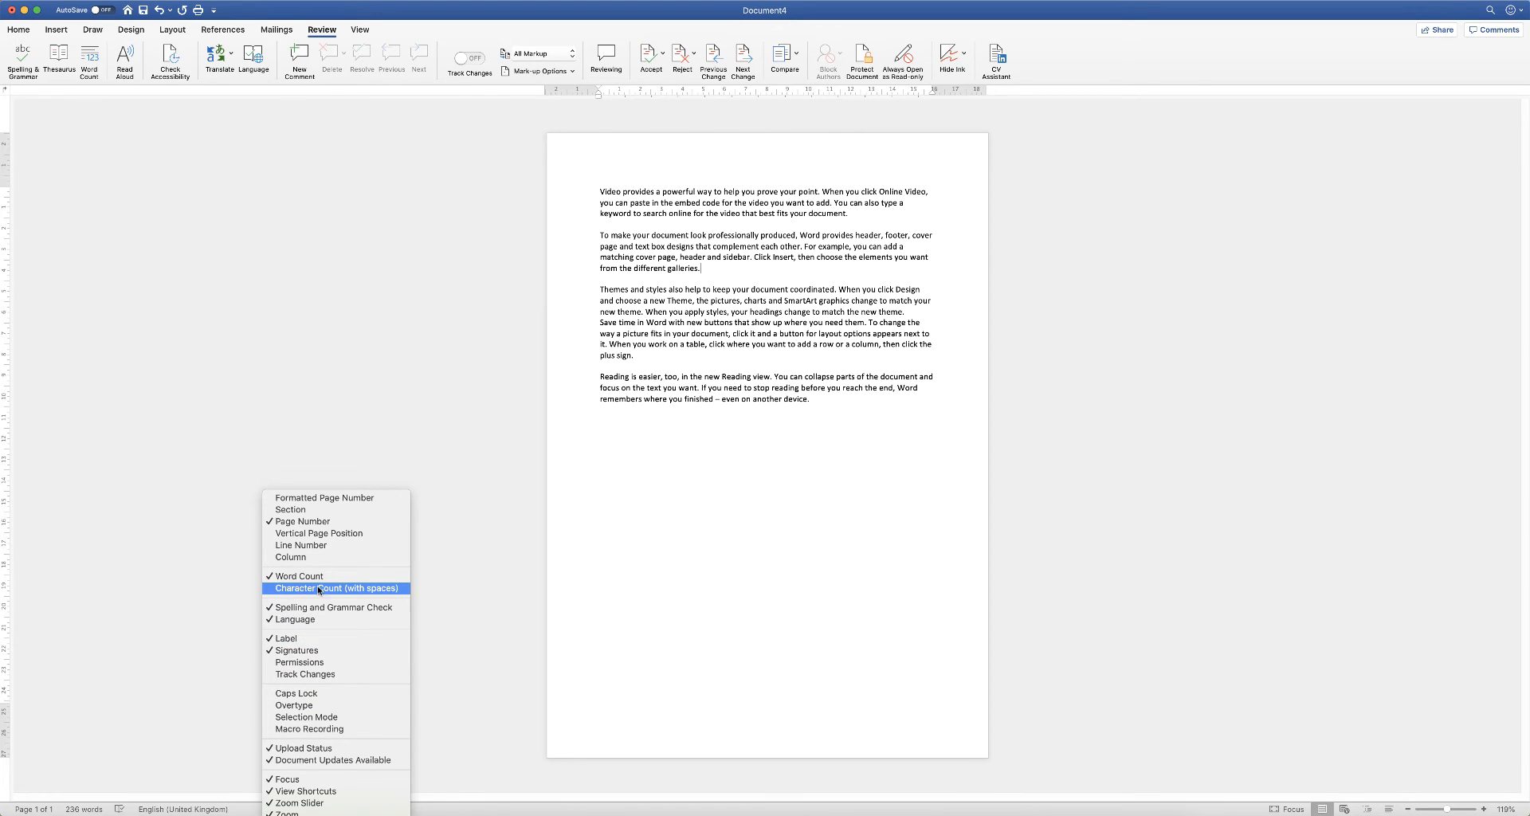
{"action": "left_click", "coordinate": [337, 588]}
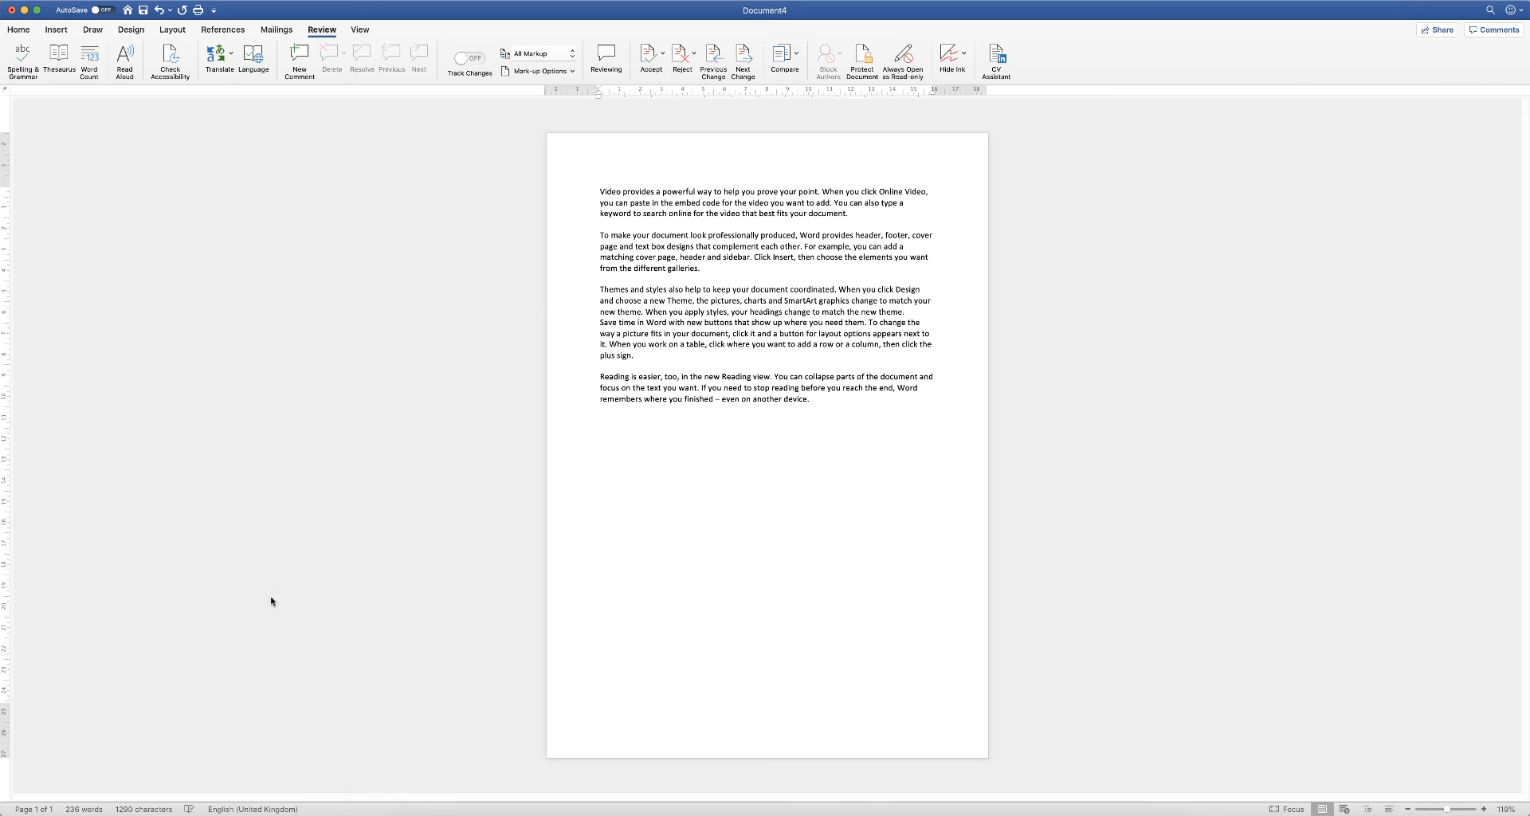
Step: Review the full statistics (1 page, 236 words, 1,058/1,290 characters, 5 paragraphs, 21 lines) and dismiss them
{"action": "left_click", "coordinate": [700, 268]}
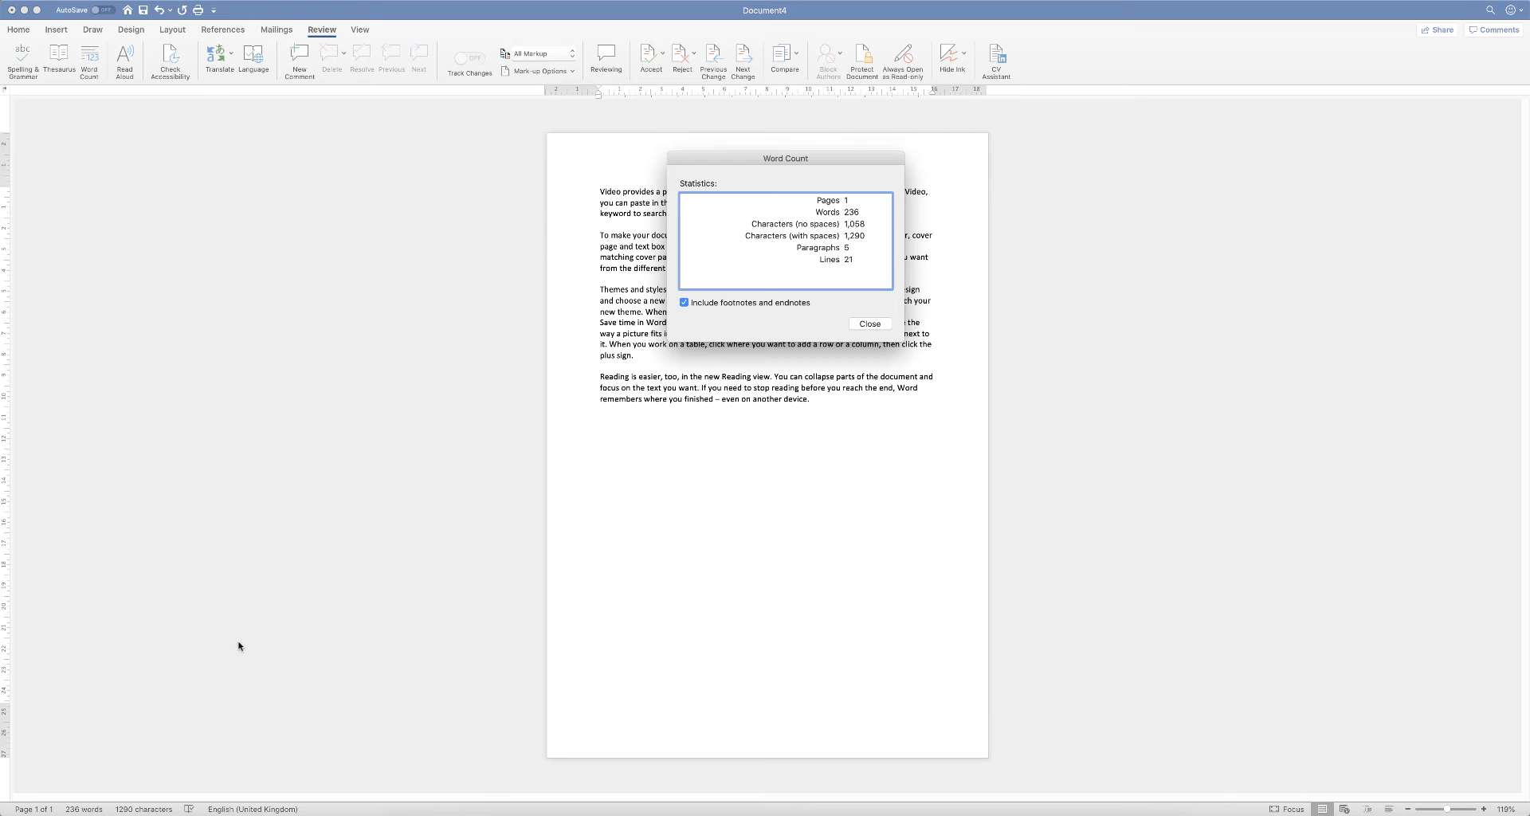
{"action": "left_click_drag", "start_coordinate": [784, 158], "coordinate": [1093, 149]}
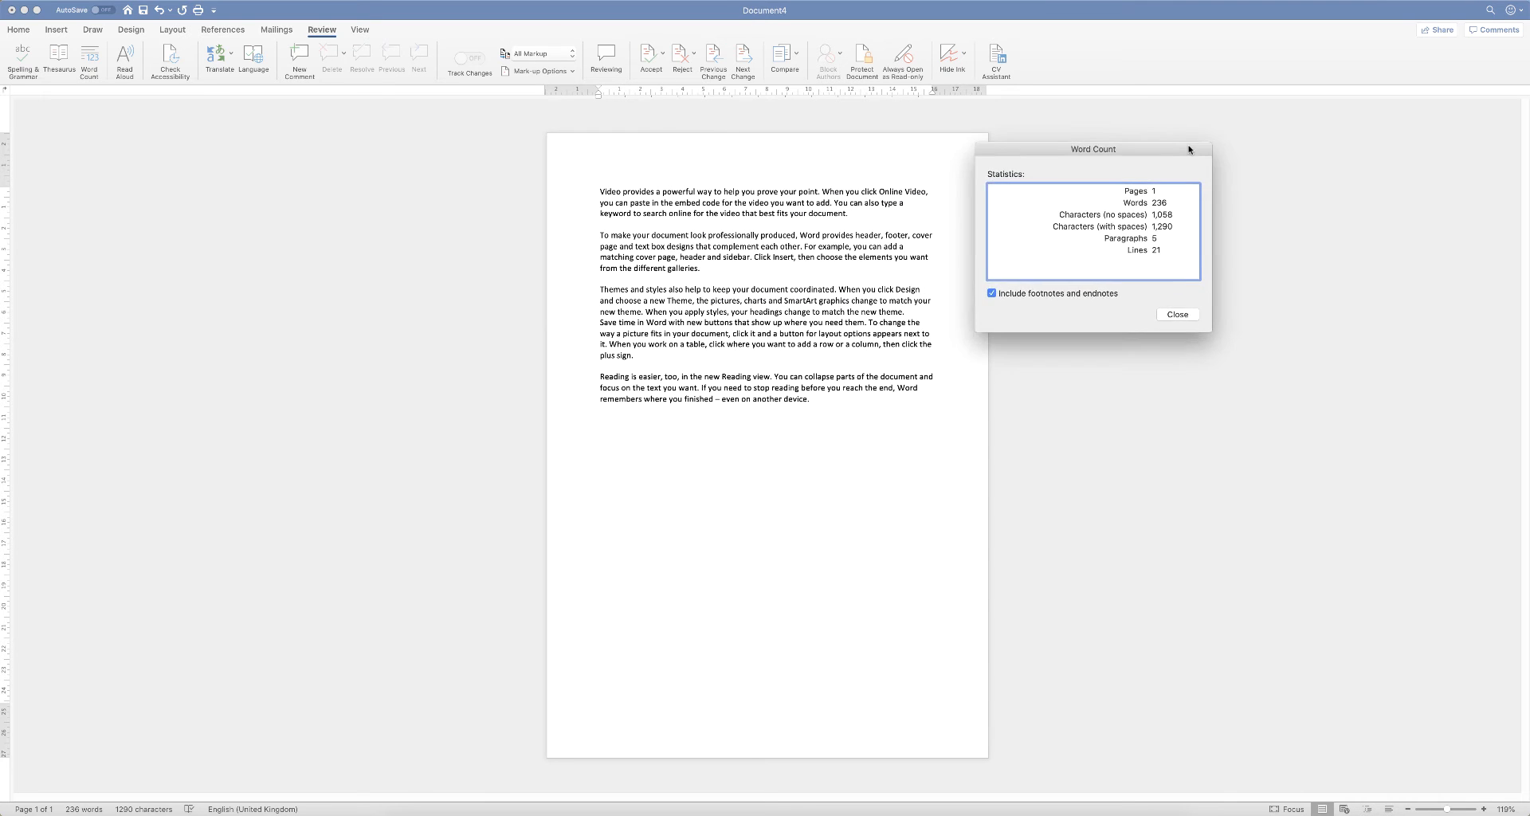
{"action": "left_click_drag", "start_coordinate": [1093, 148], "coordinate": [1122, 141]}
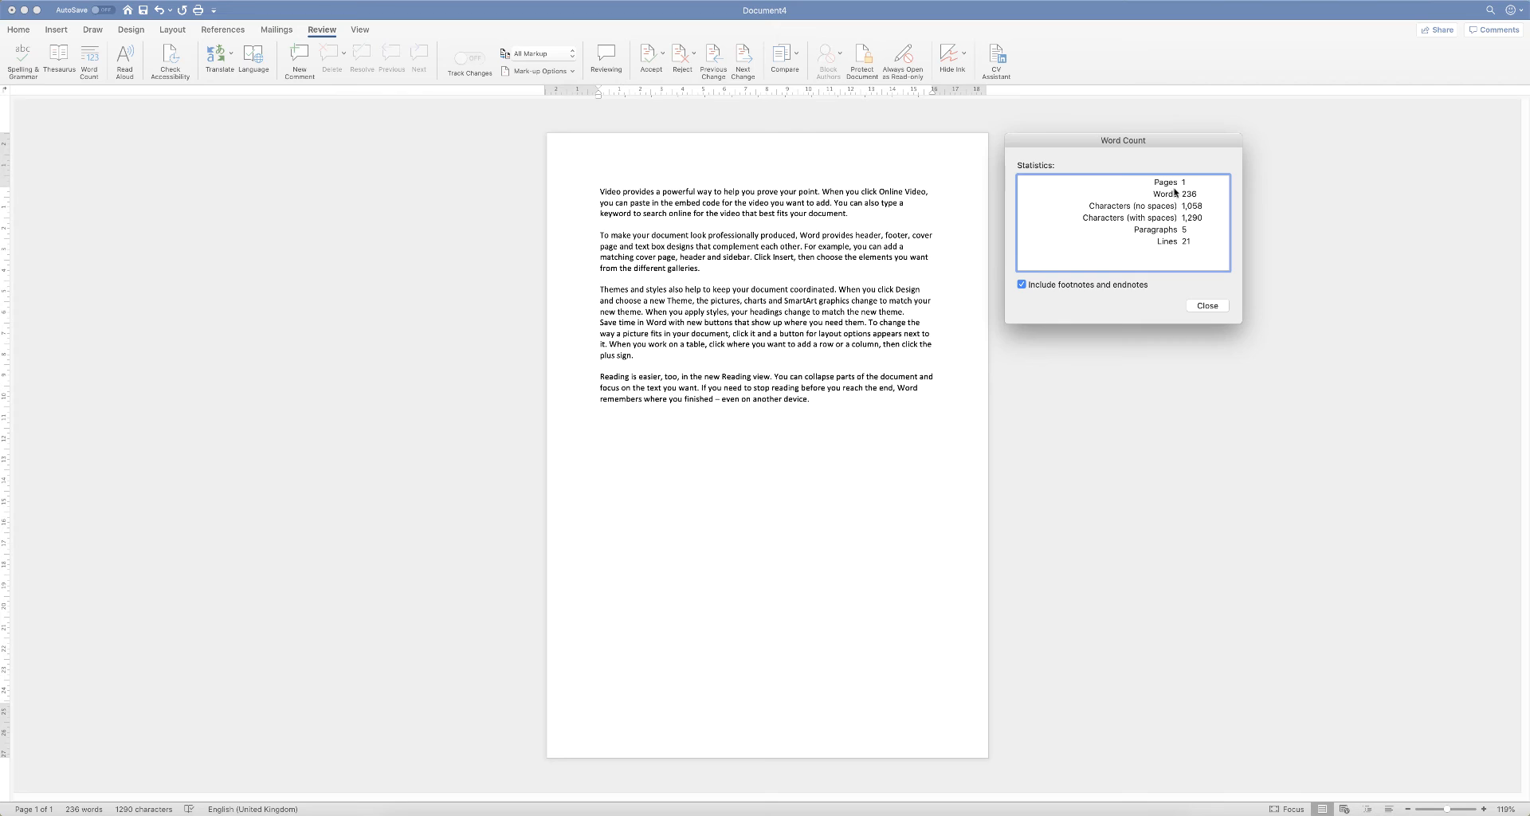
{"action": "mouse_move", "coordinate": [1157, 214]}
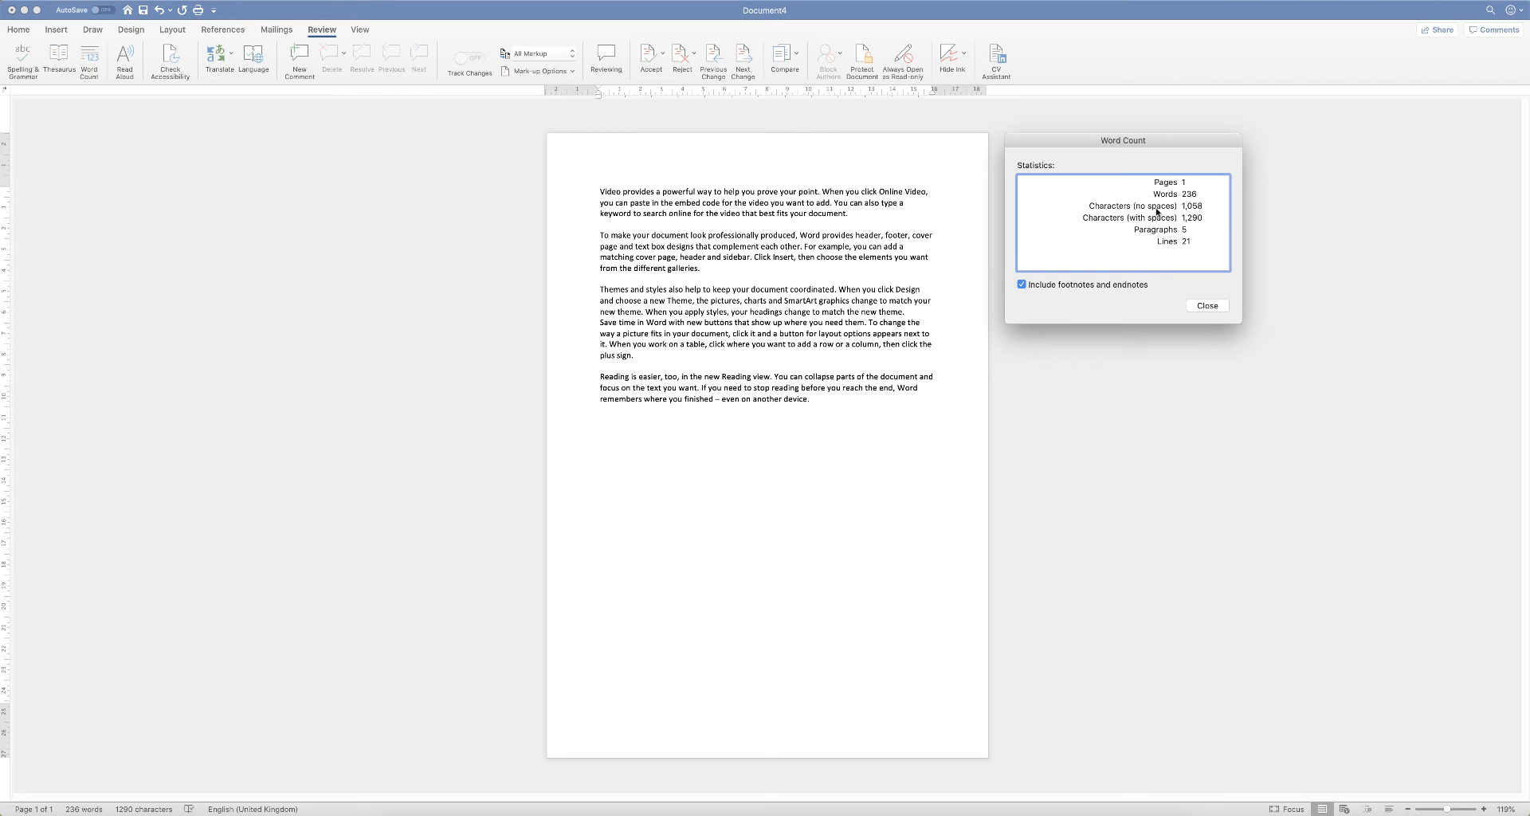
{"action": "mouse_move", "coordinate": [1155, 225]}
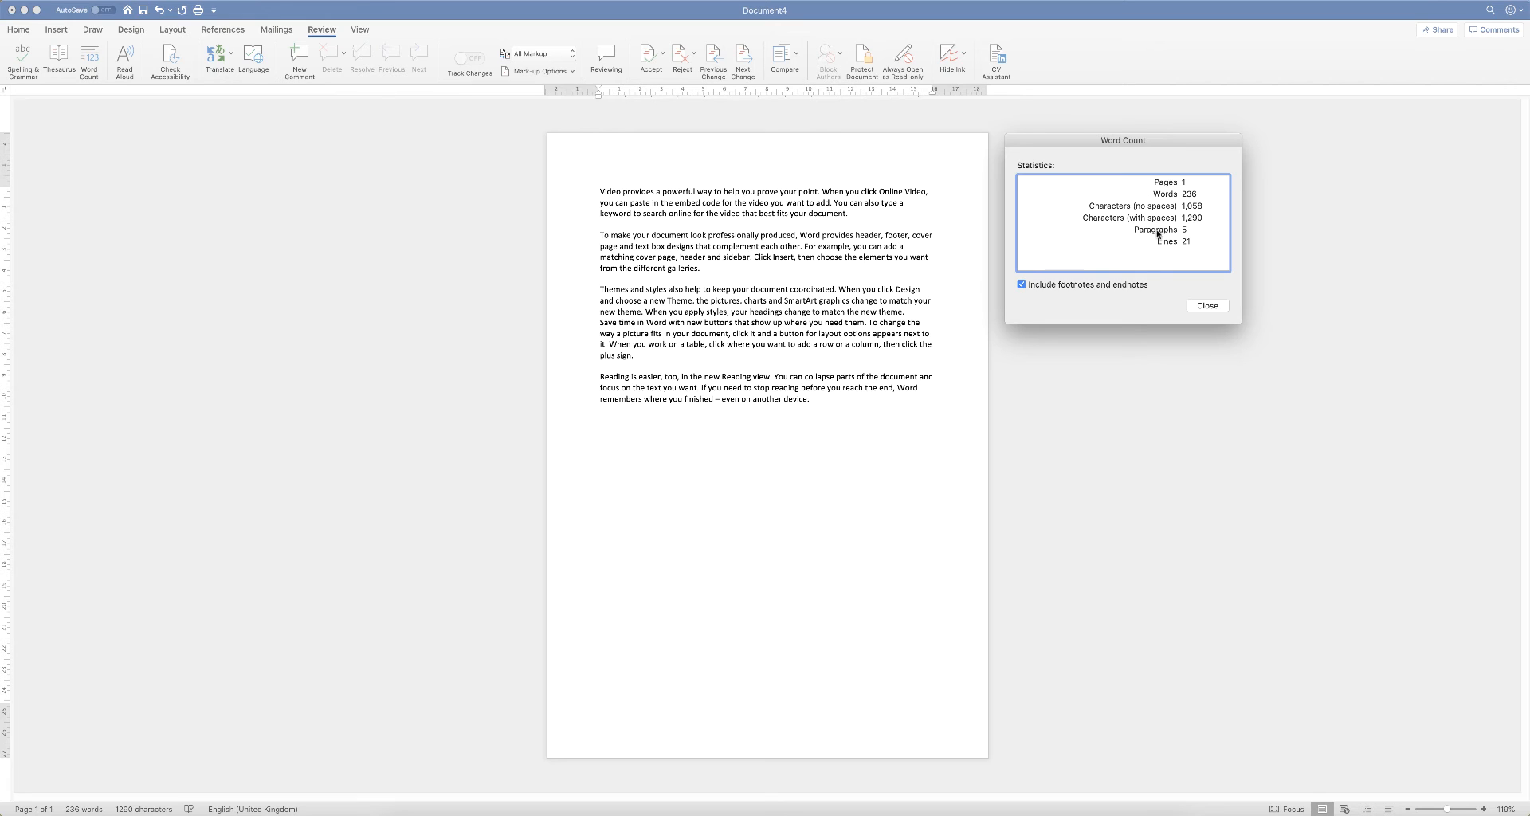
{"action": "mouse_move", "coordinate": [1189, 244]}
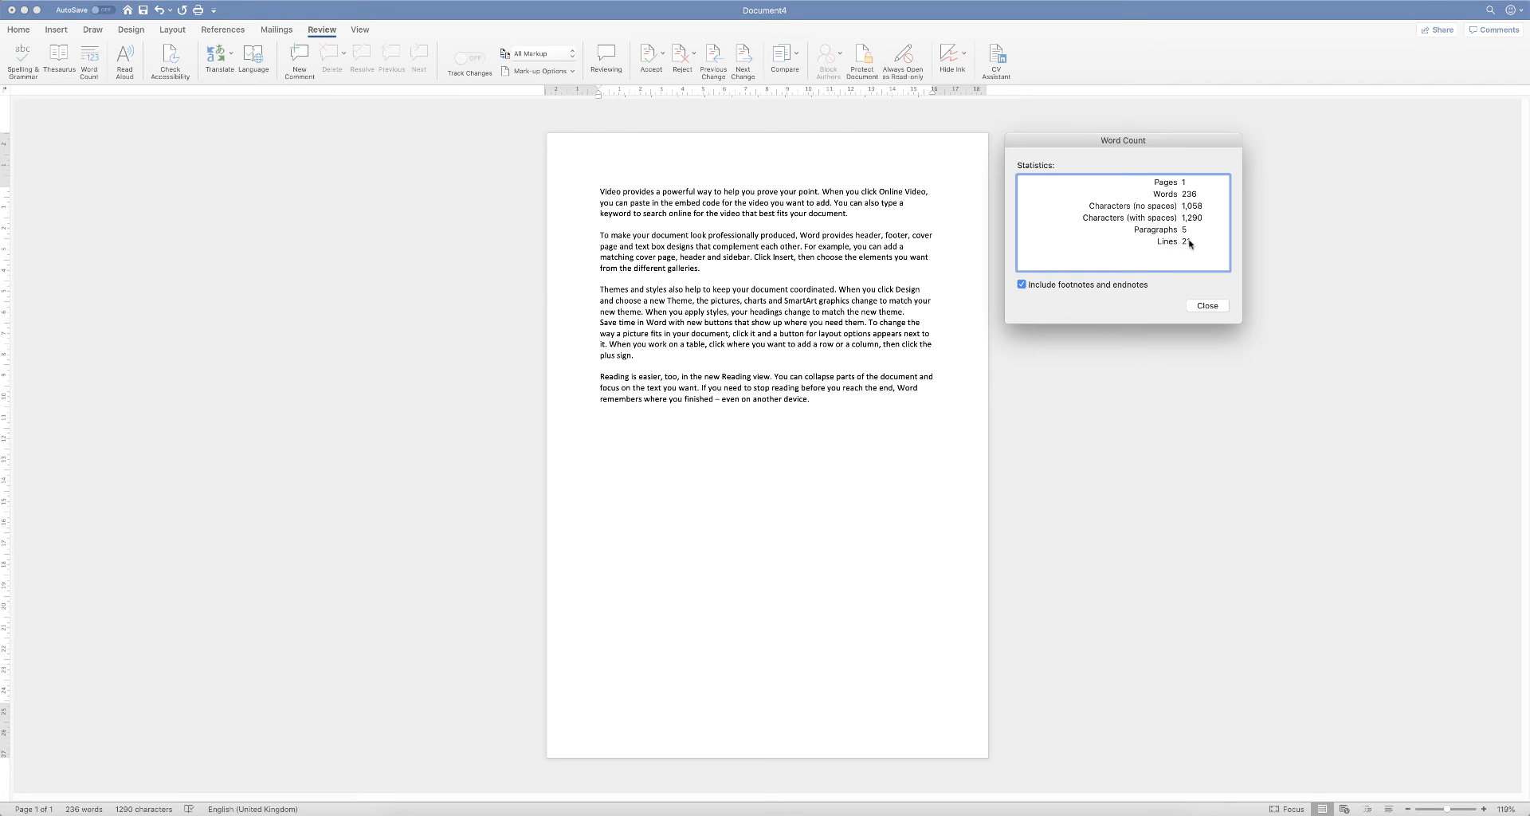
{"action": "left_click", "coordinate": [1206, 306]}
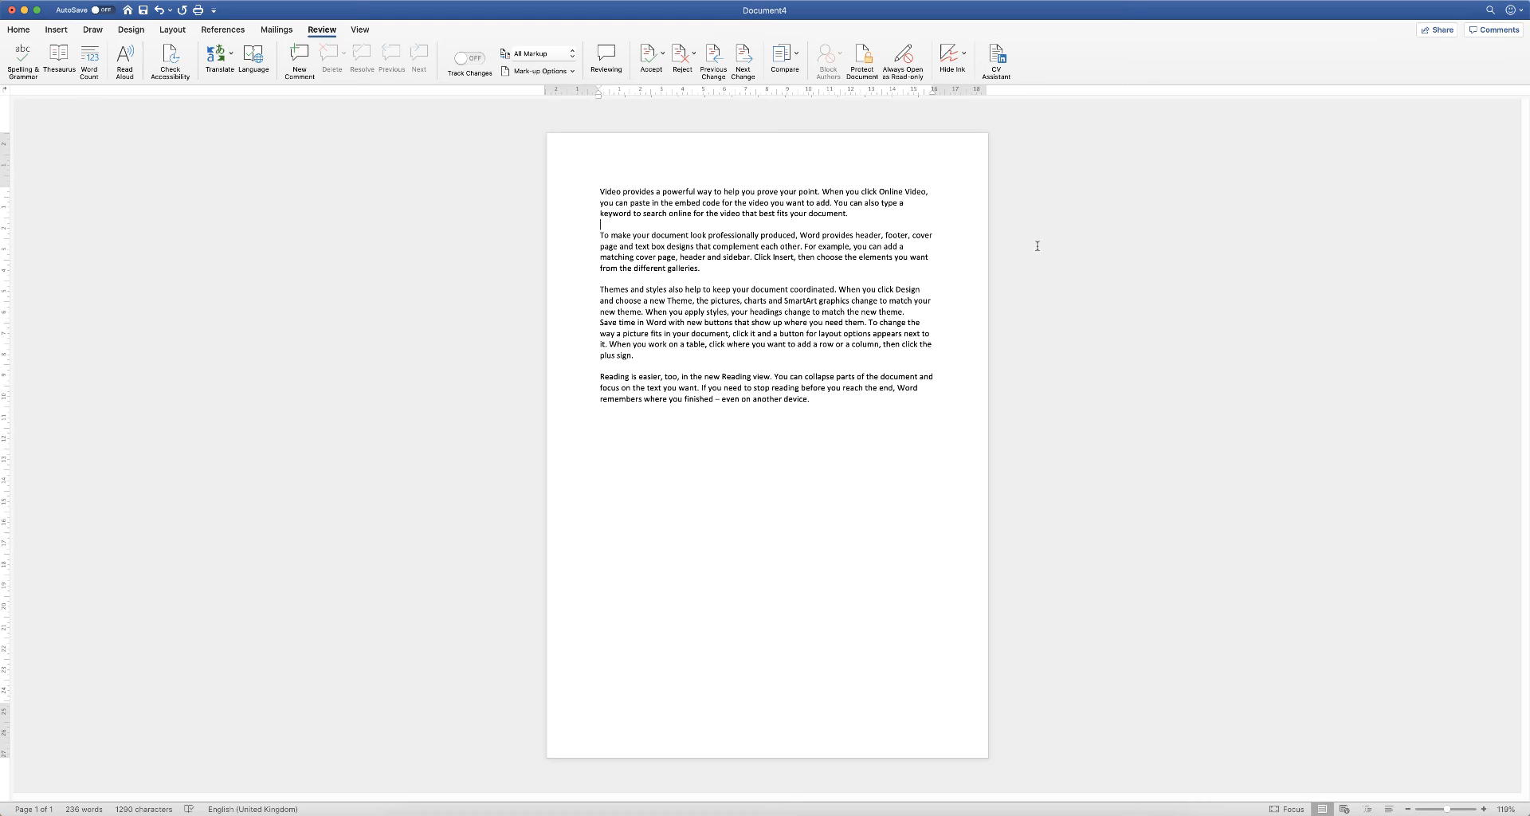
{"action": "mouse_move", "coordinate": [1044, 194]}
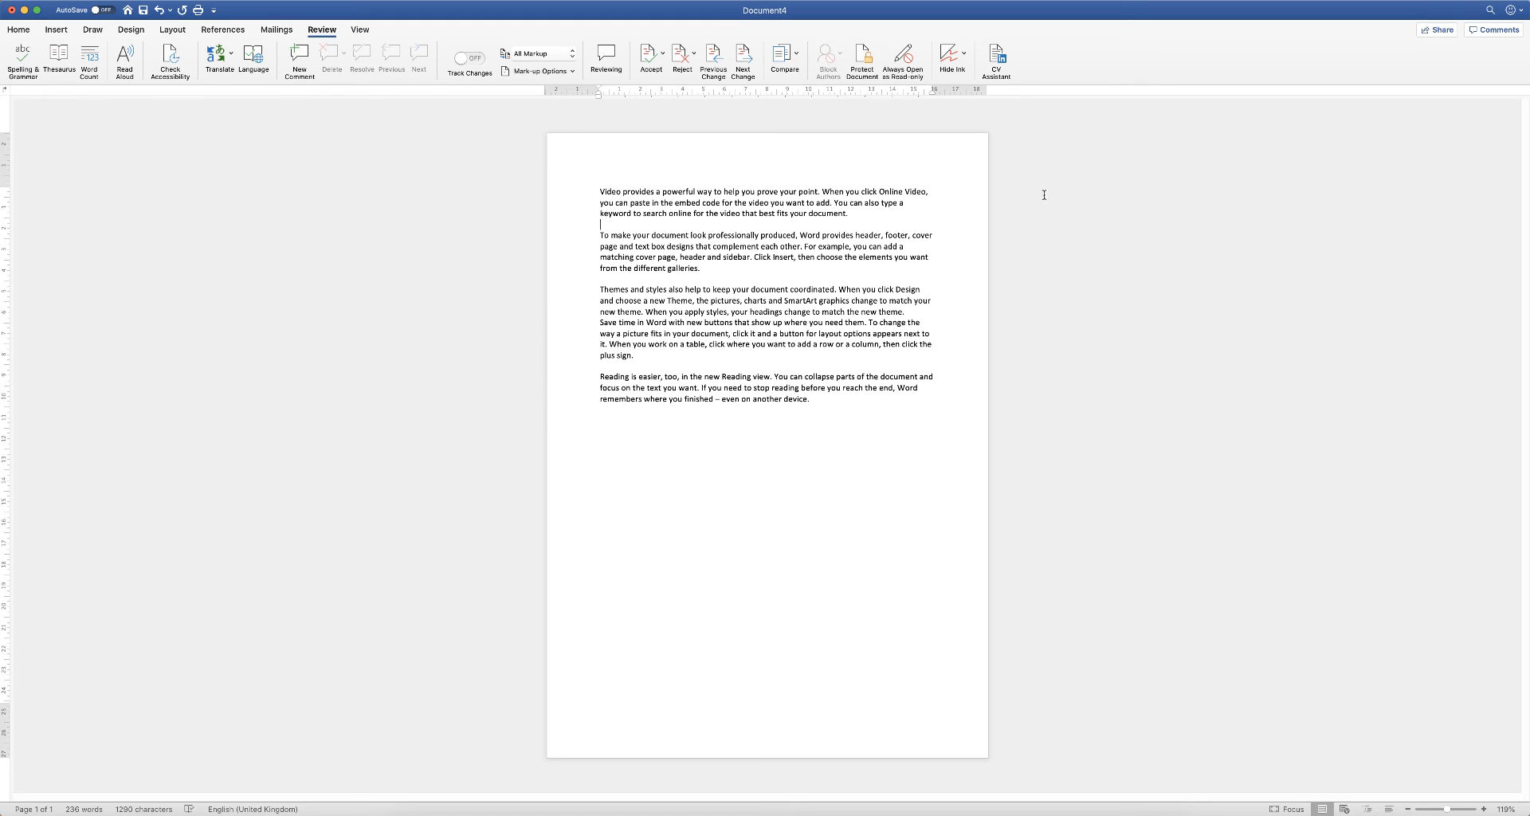
{"action": "mouse_move", "coordinate": [480, 205]}
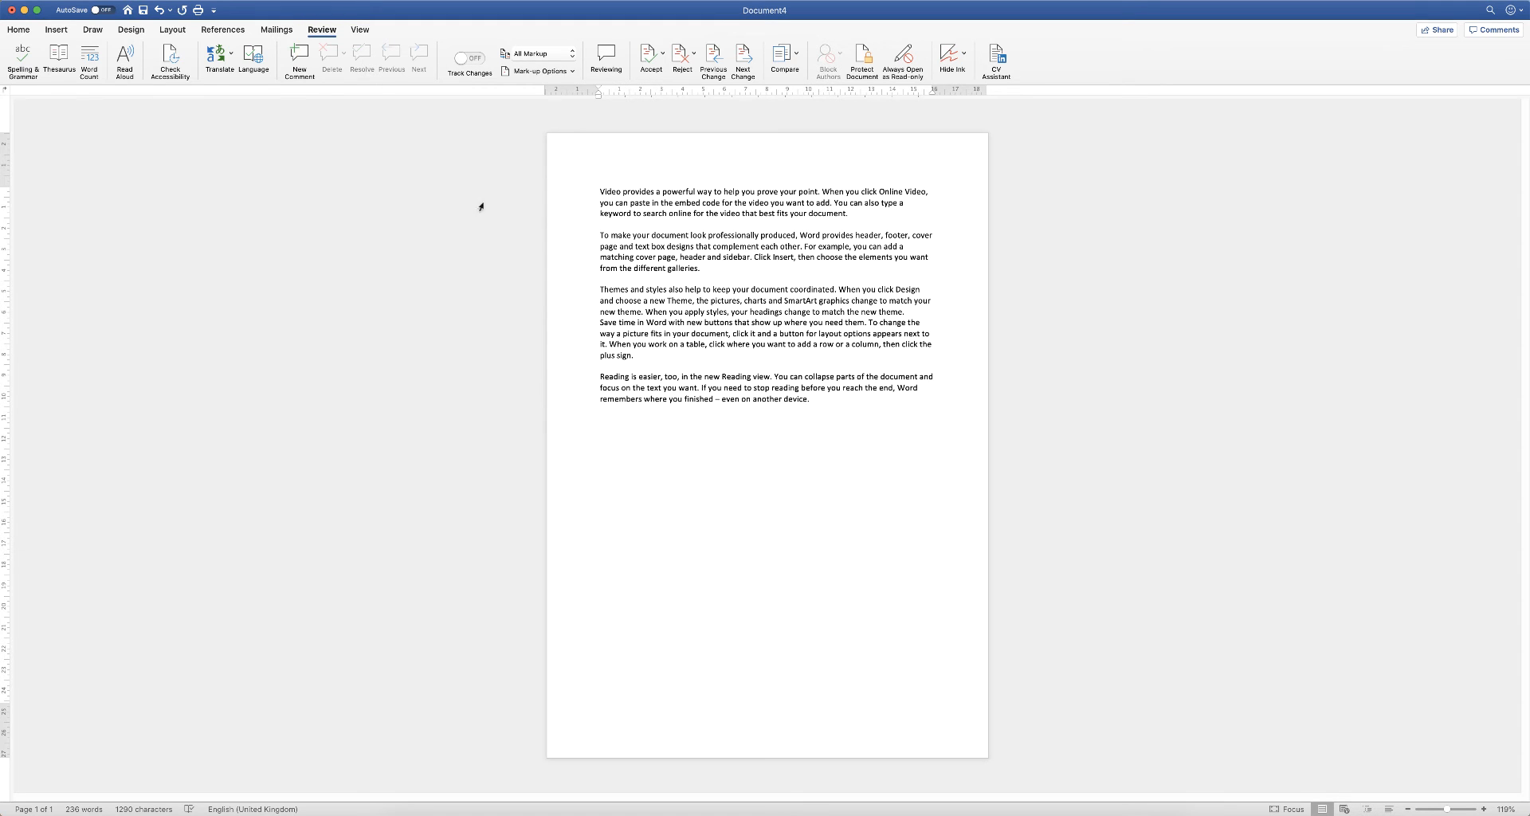
Step: Show document statistics from the Review ribbon and place the window beside the page
{"action": "left_click", "coordinate": [601, 224]}
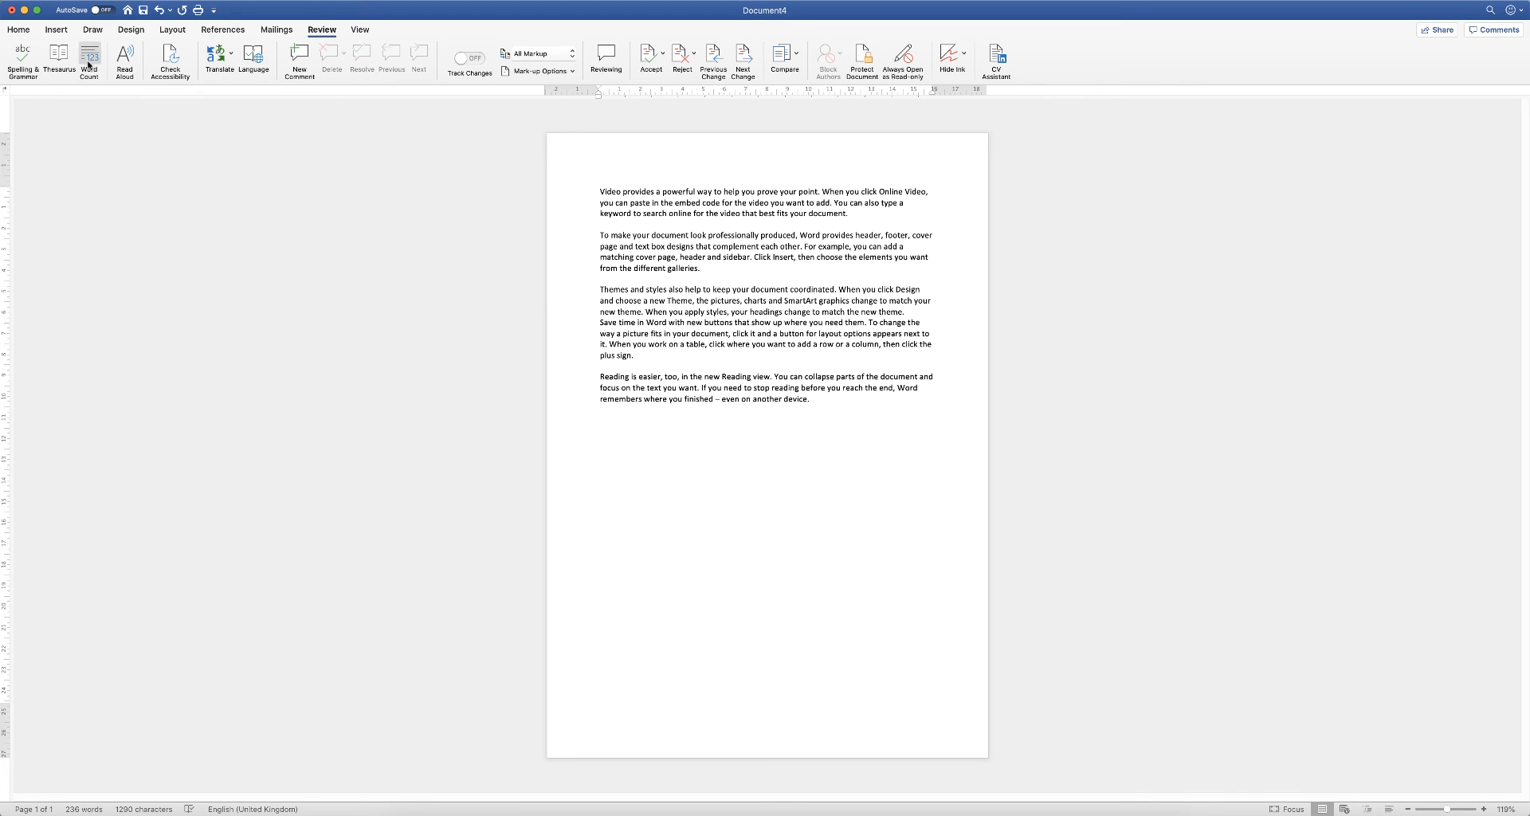
{"action": "left_click", "coordinate": [89, 61]}
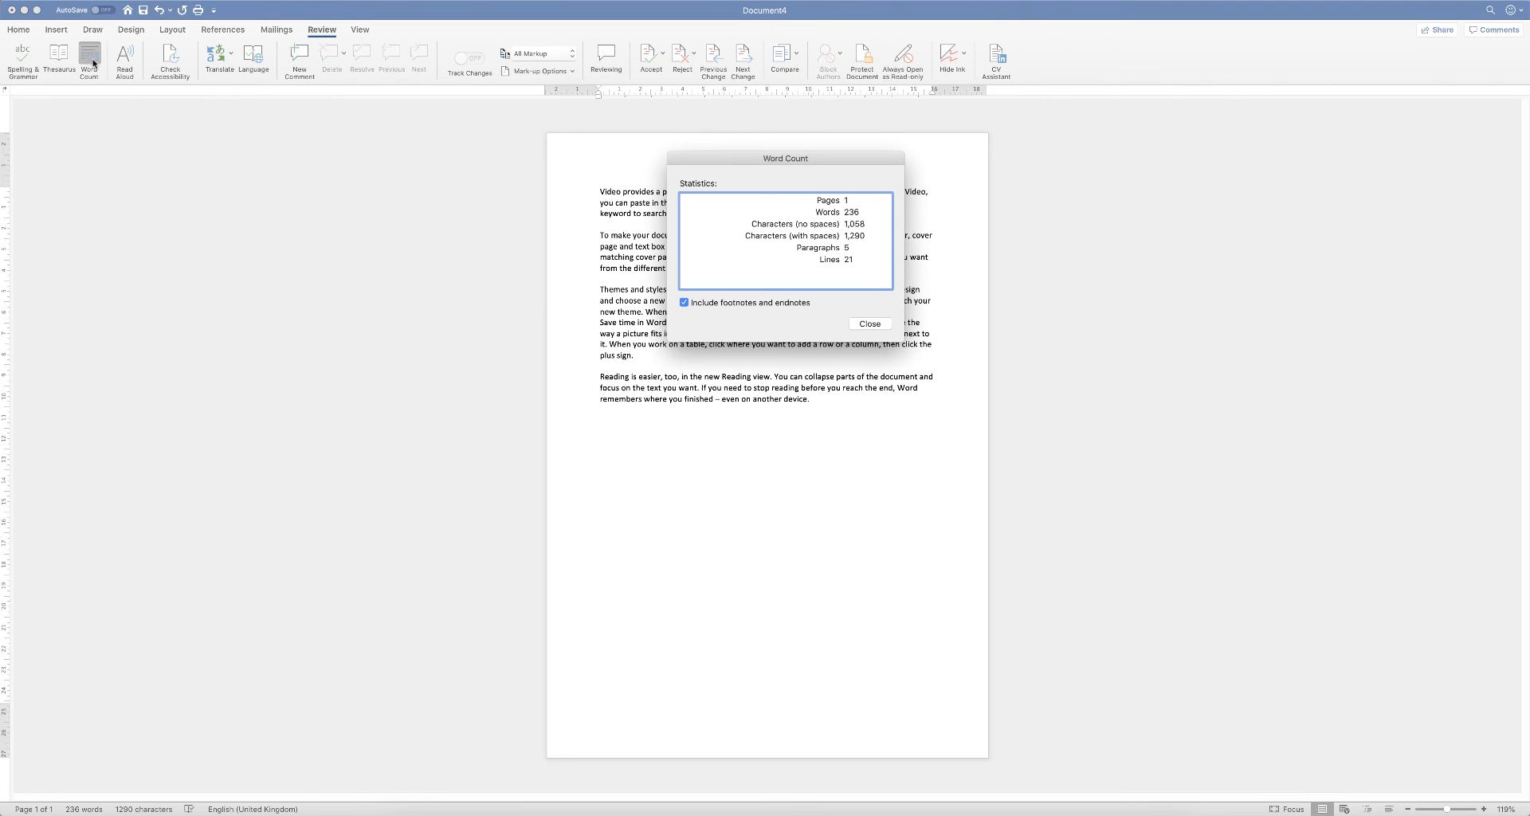
{"action": "left_click_drag", "start_coordinate": [784, 158], "coordinate": [878, 163]}
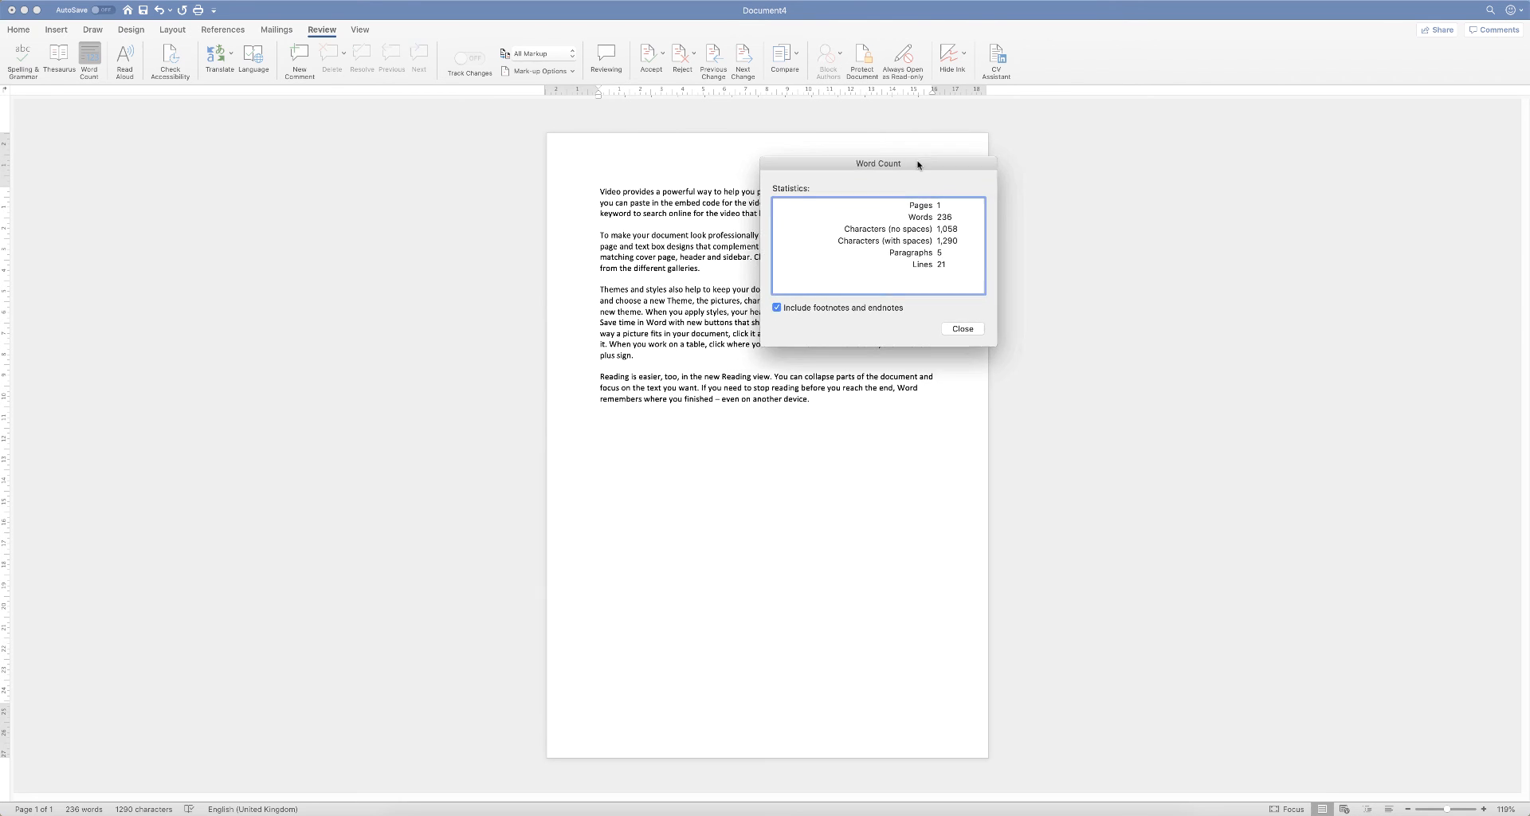
{"action": "left_click_drag", "start_coordinate": [877, 163], "coordinate": [1122, 140]}
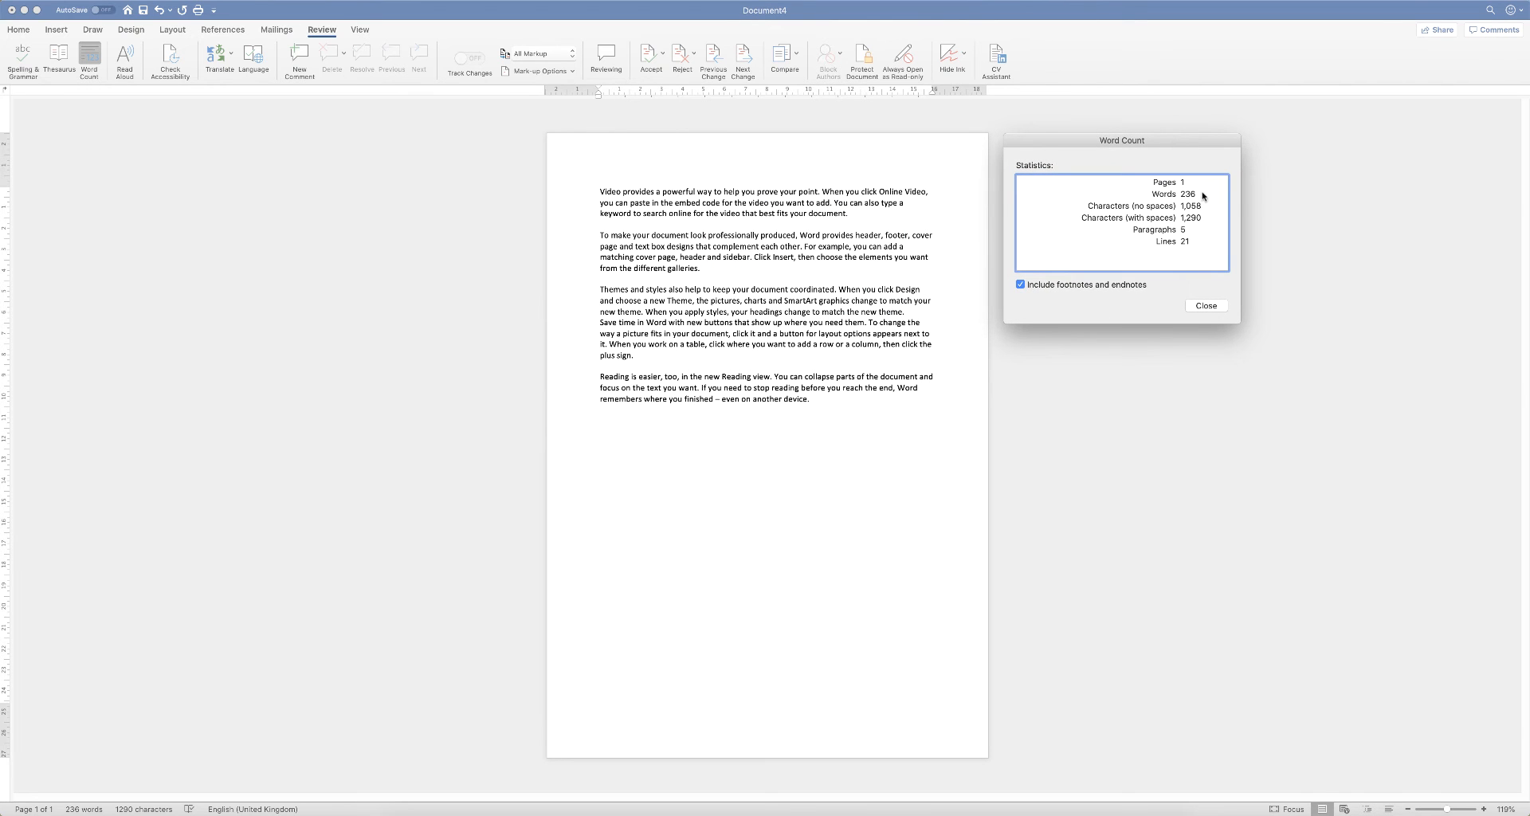
{"action": "mouse_move", "coordinate": [1190, 238]}
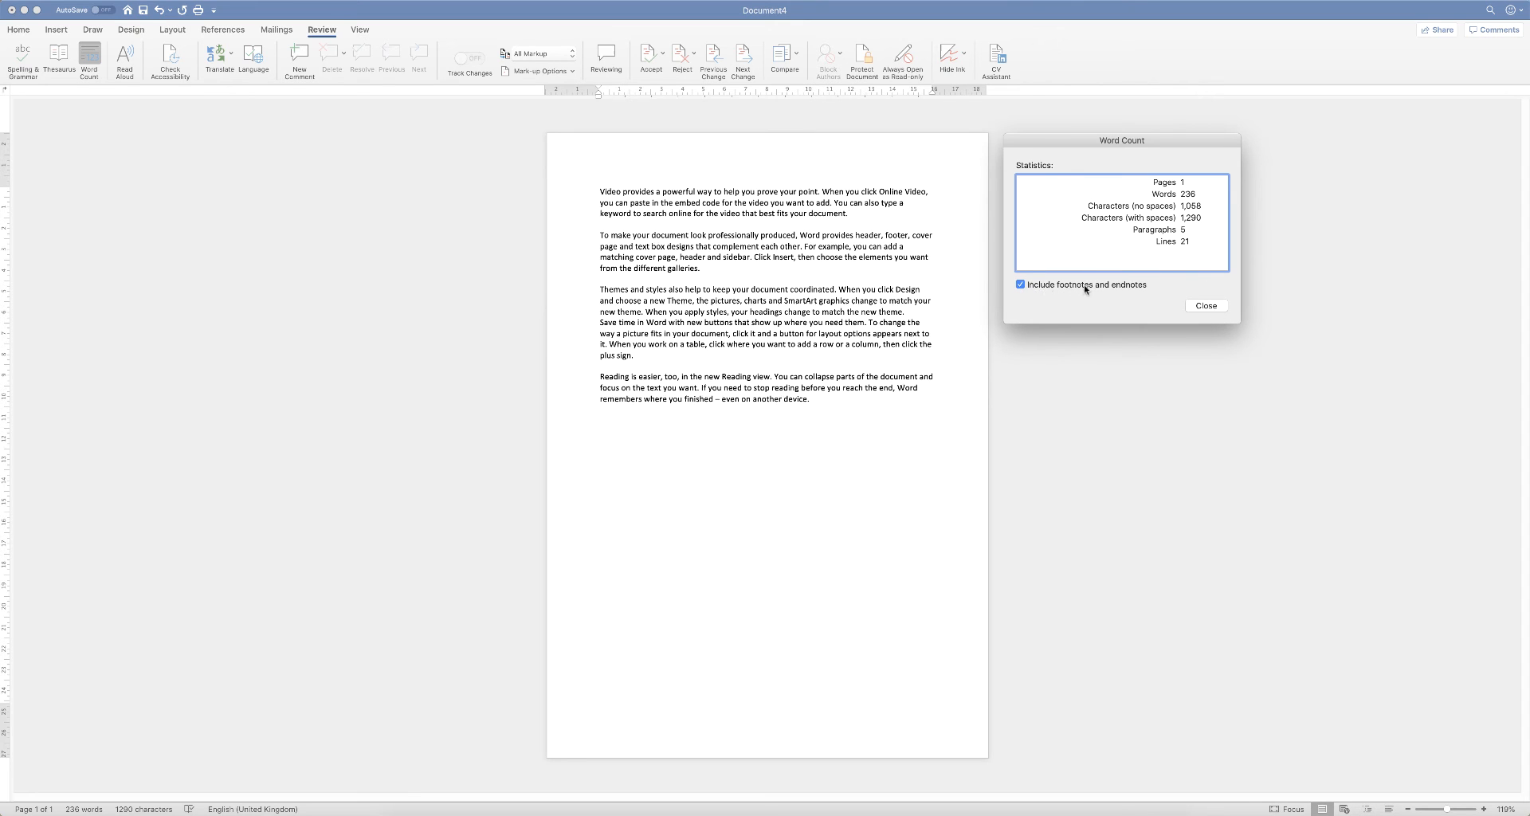
{"action": "mouse_move", "coordinate": [1140, 286]}
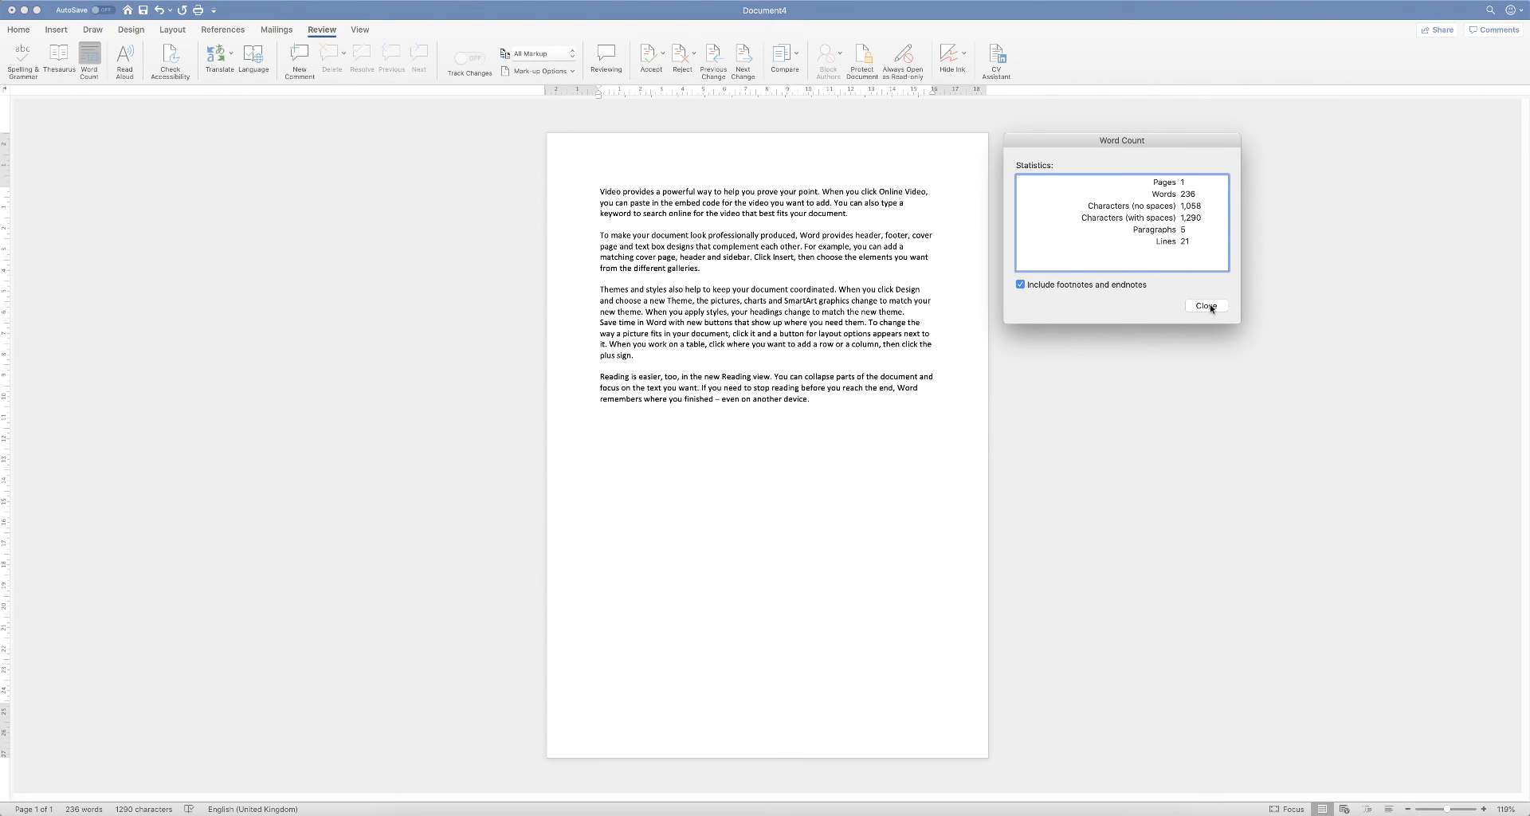
Step: Dismiss the statistics and select the third paragraph beginning 'Themes and styles'
{"action": "left_click", "coordinate": [1206, 306]}
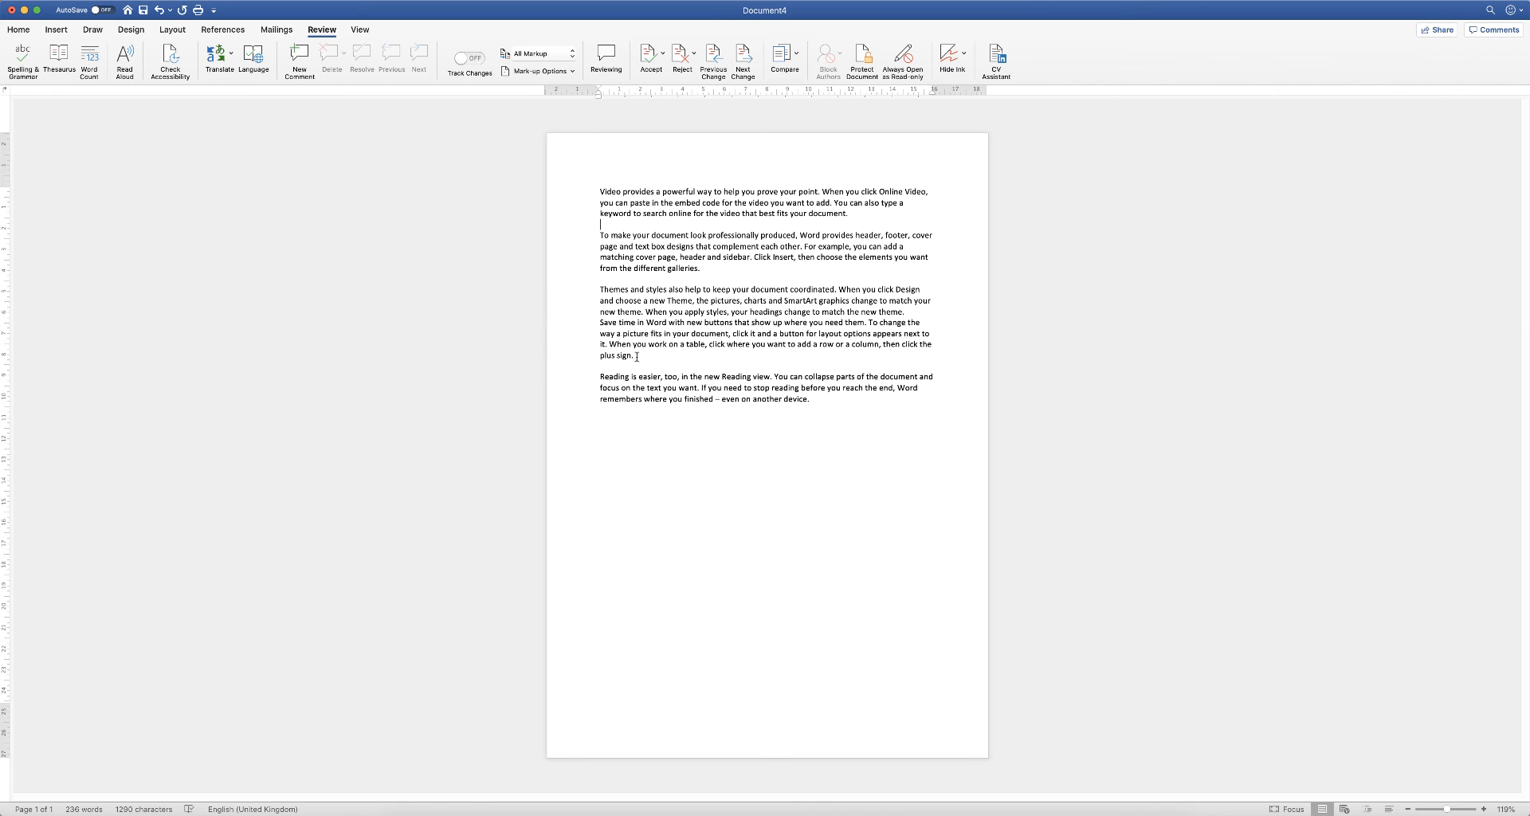
{"action": "left_click_drag", "start_coordinate": [622, 333], "coordinate": [633, 356]}
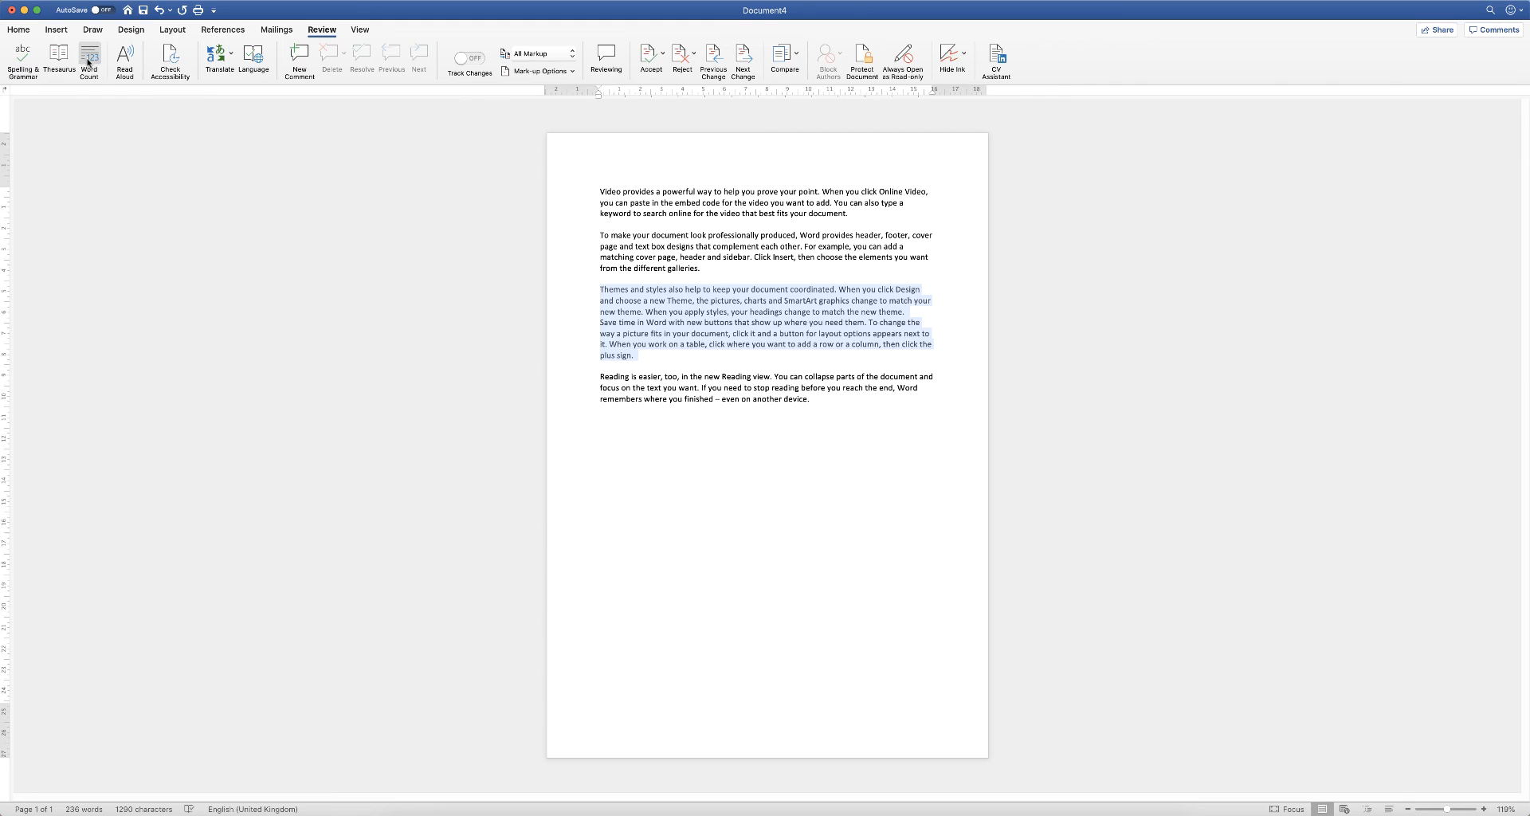
{"action": "left_click", "coordinate": [89, 61]}
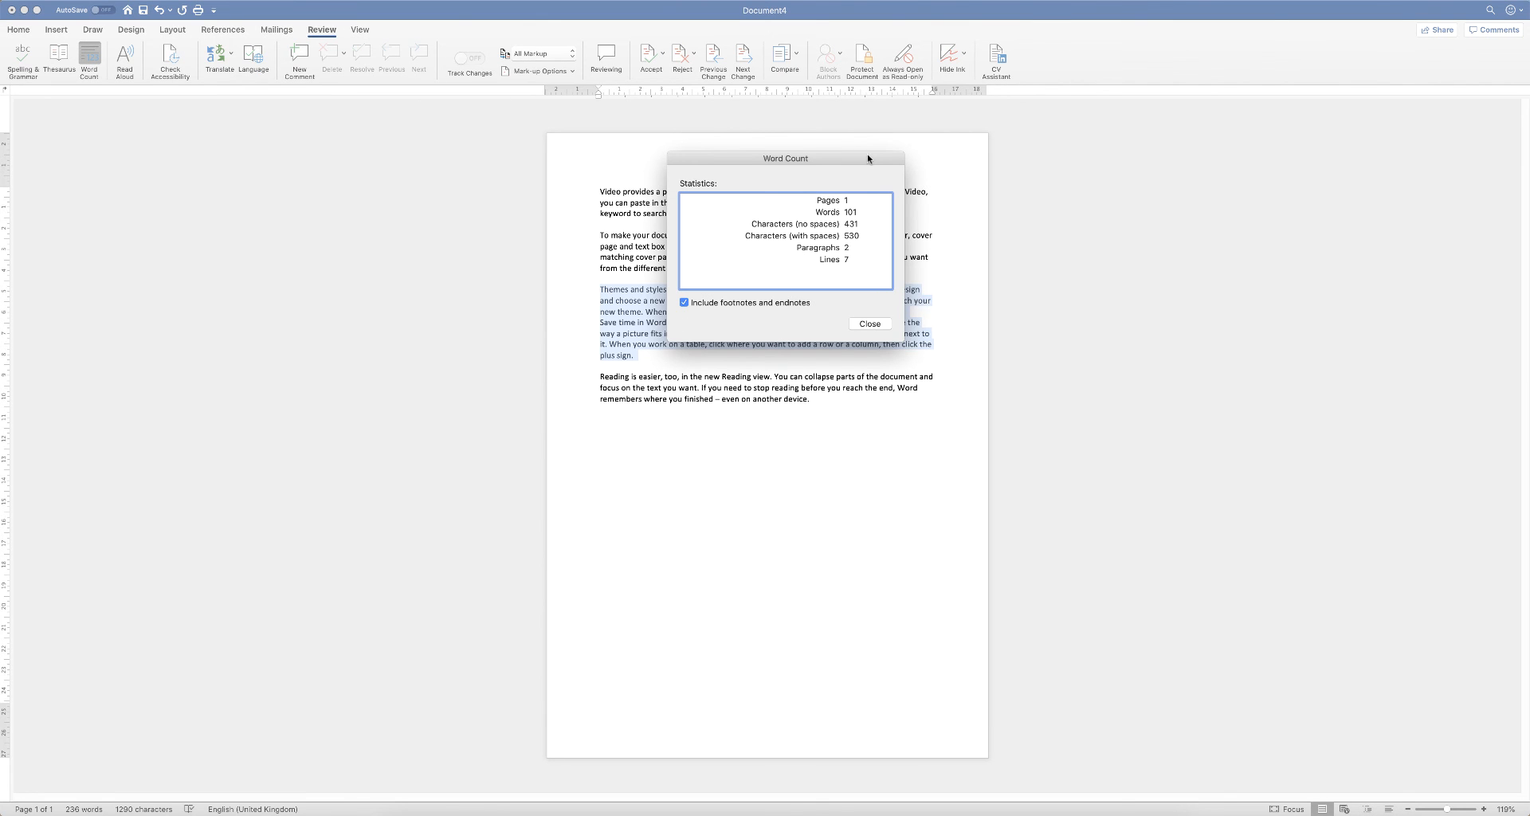
{"action": "left_click_drag", "start_coordinate": [785, 158], "coordinate": [1125, 139]}
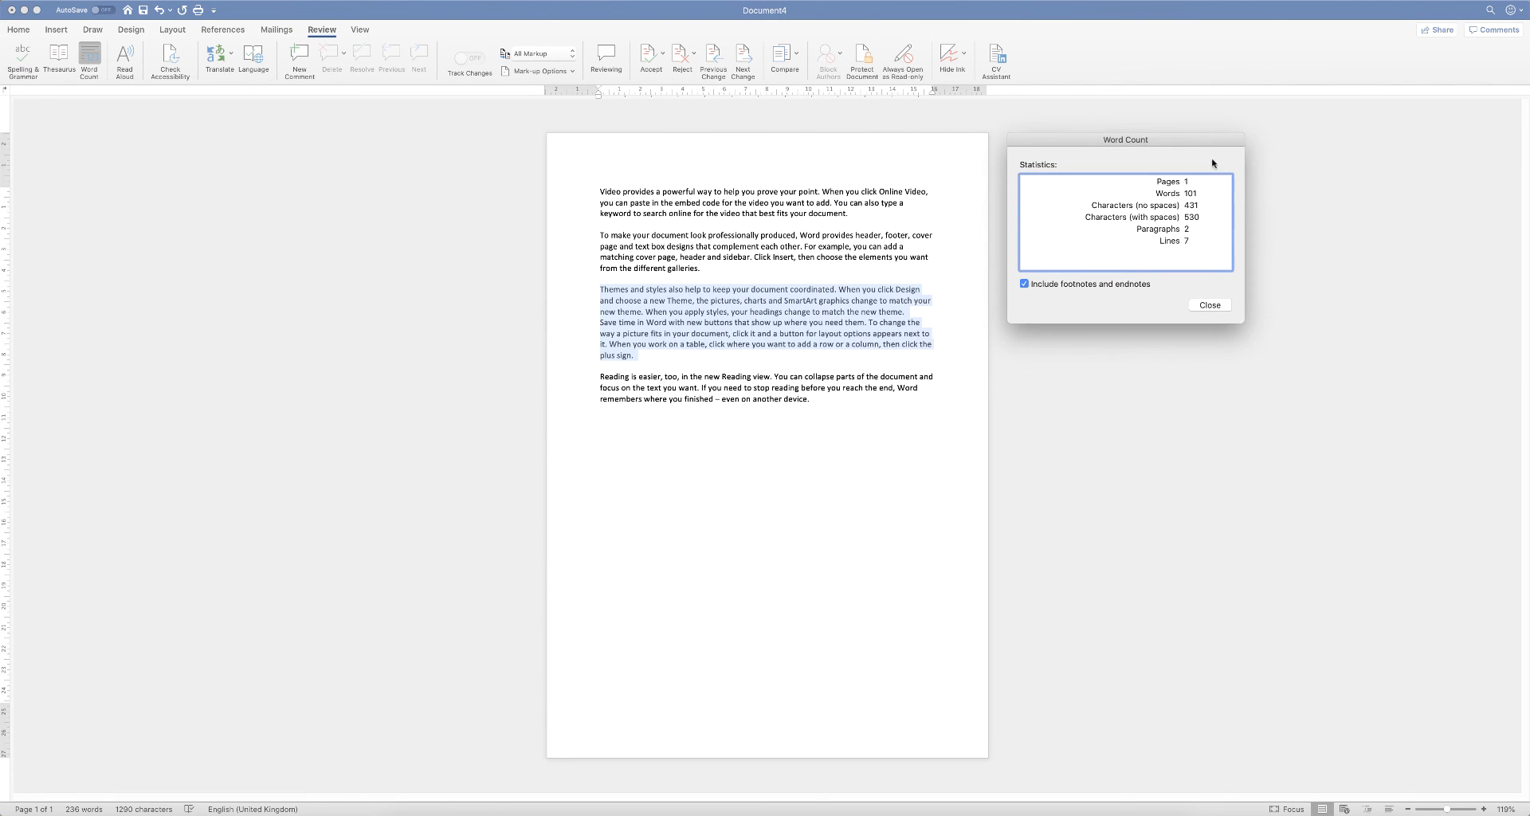
{"action": "mouse_move", "coordinate": [854, 325]}
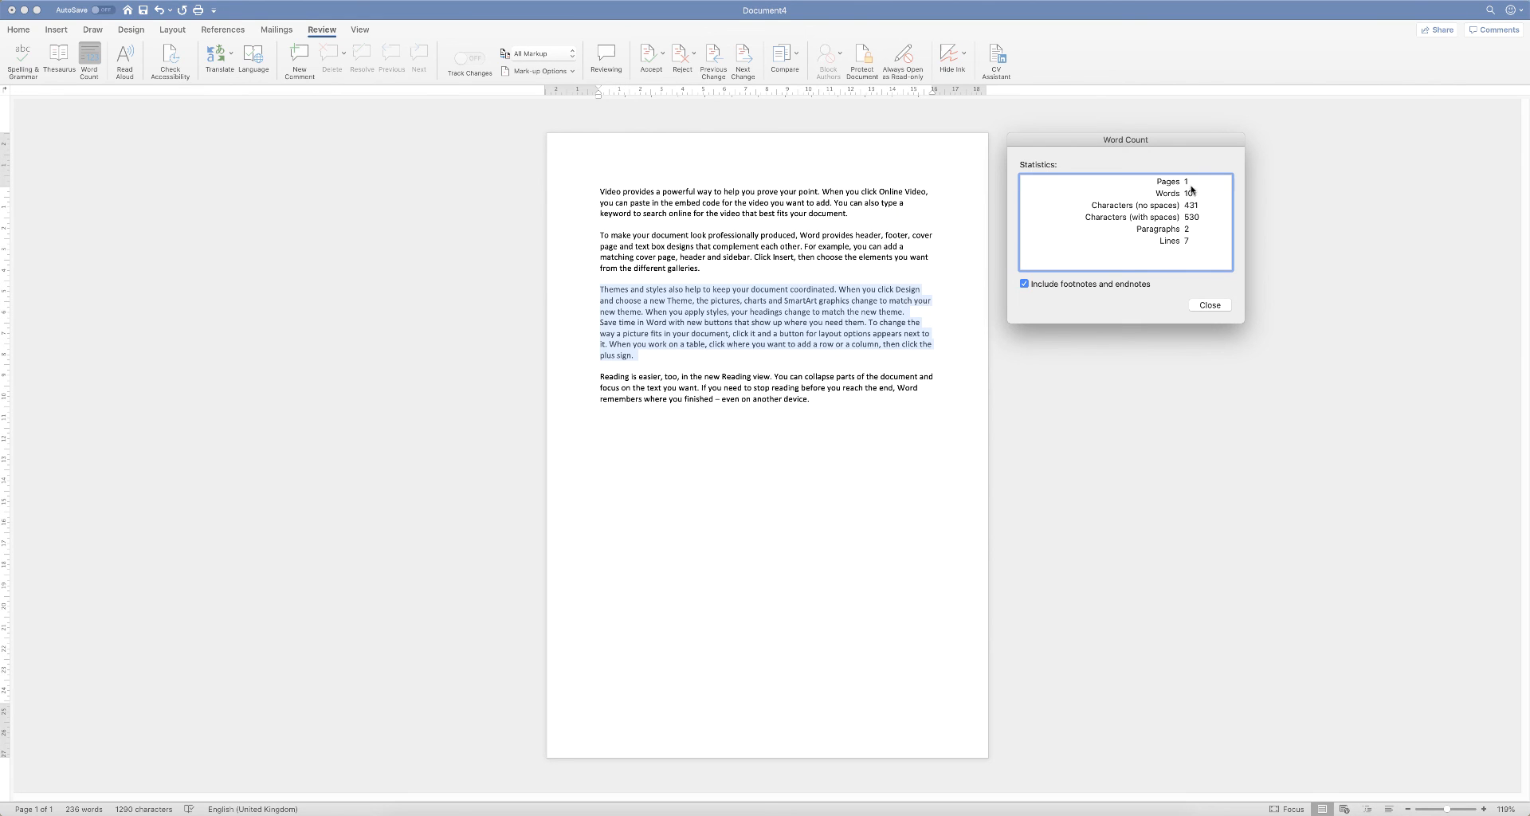
{"action": "mouse_move", "coordinate": [1188, 235]}
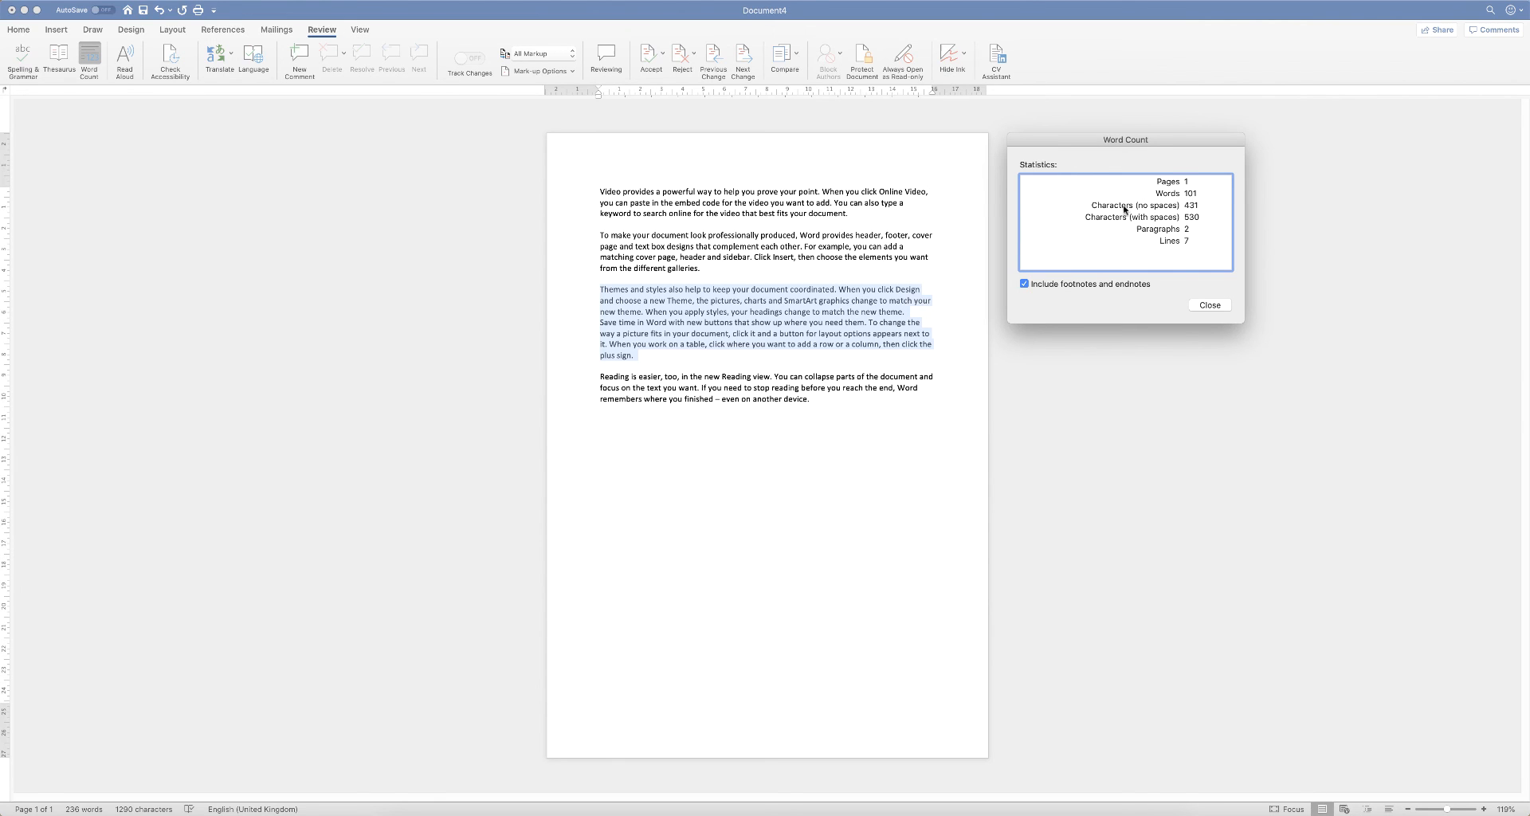
{"action": "mouse_move", "coordinate": [1185, 230]}
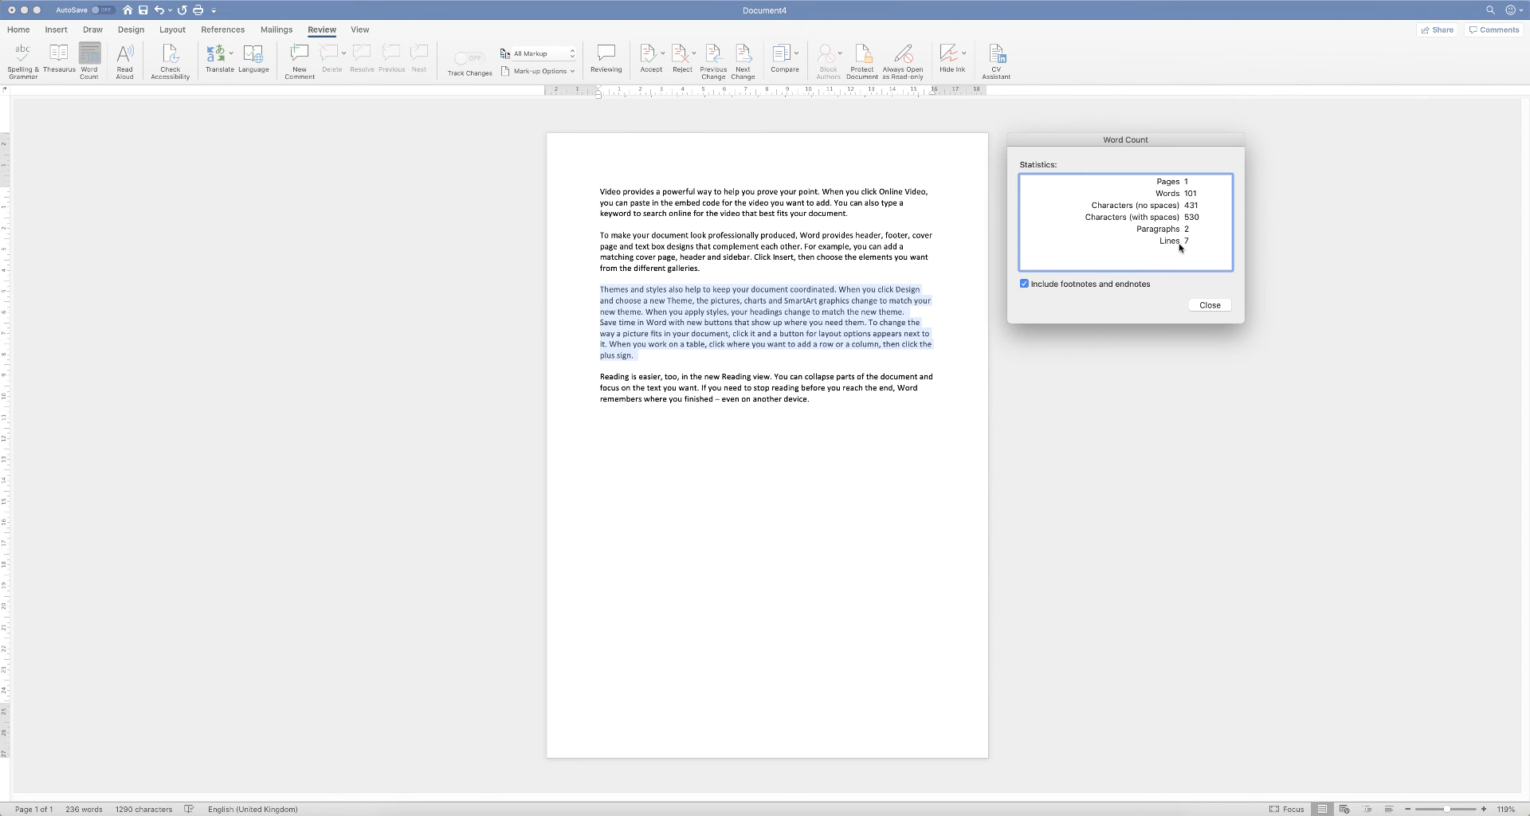
{"action": "left_click", "coordinate": [1208, 305]}
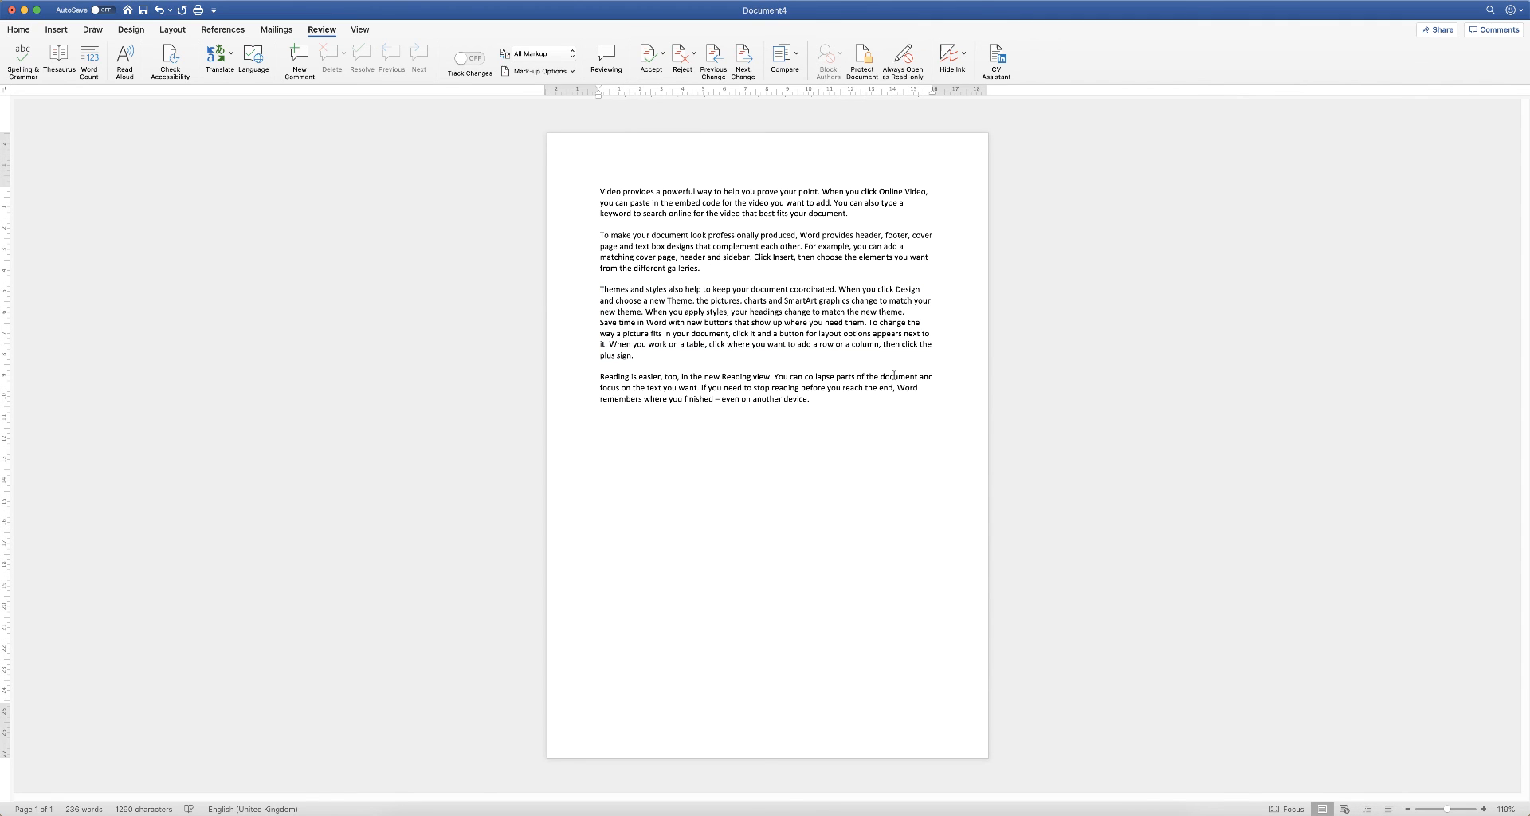
{"action": "left_click", "coordinate": [601, 370]}
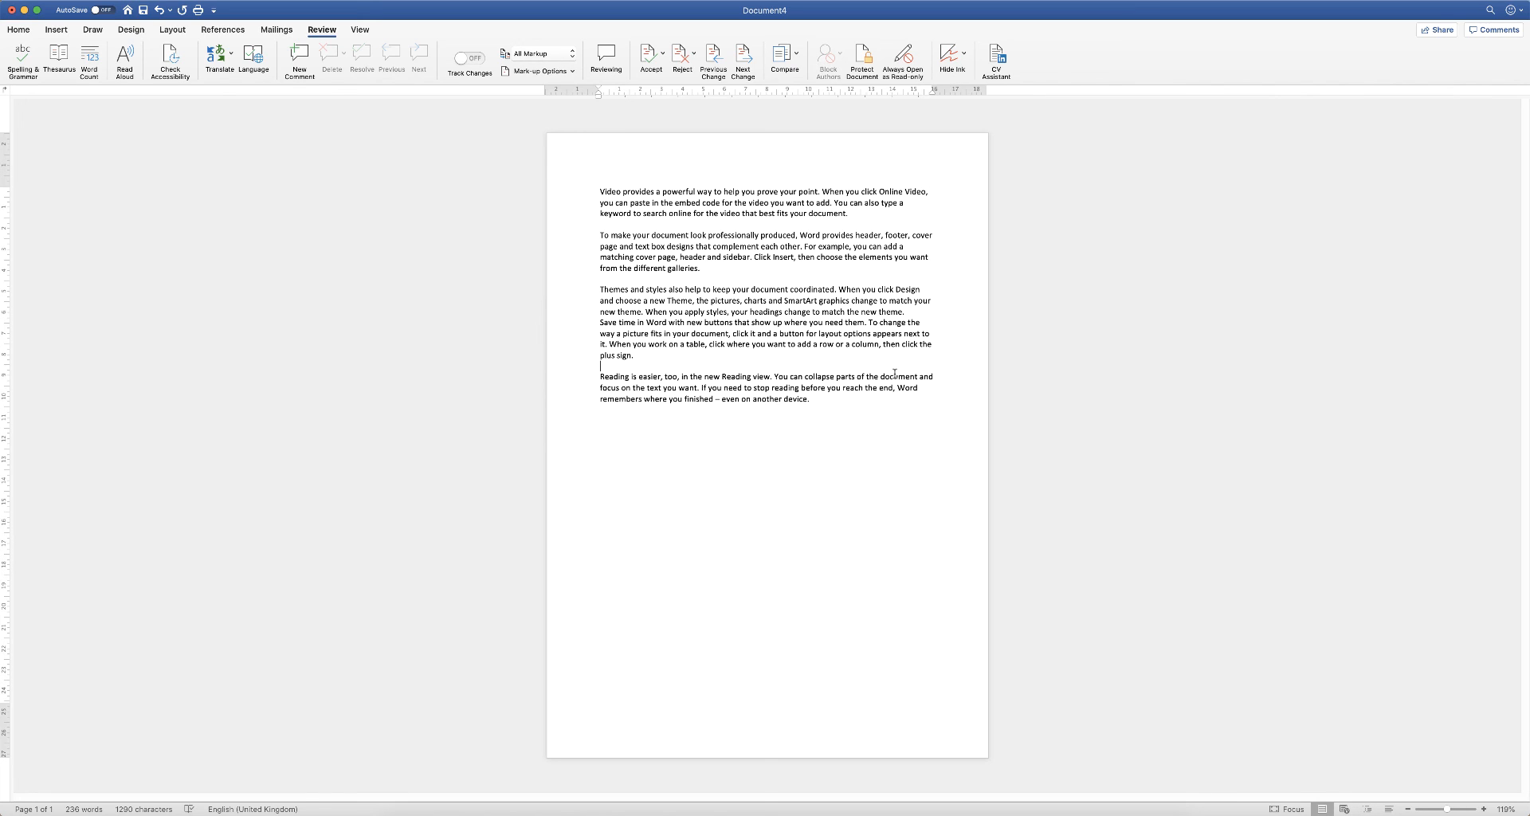